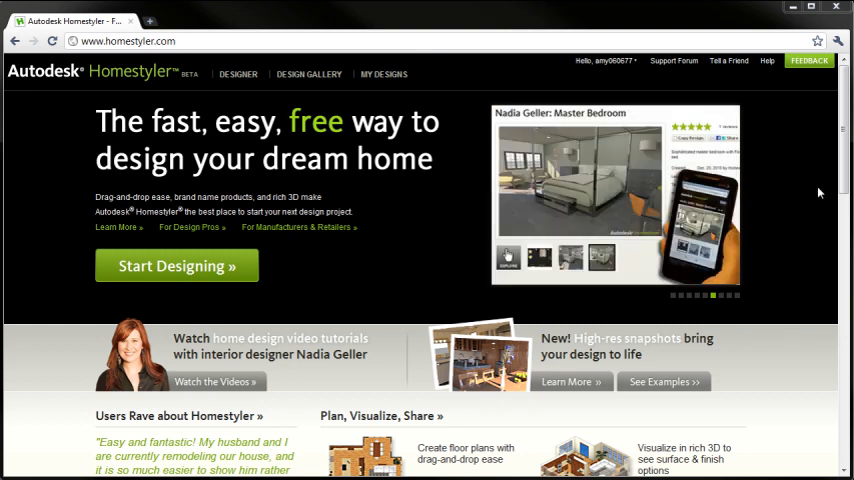
# - Start designing from the homepage and leave the intro page for the gallery
pyautogui.click(176, 266)
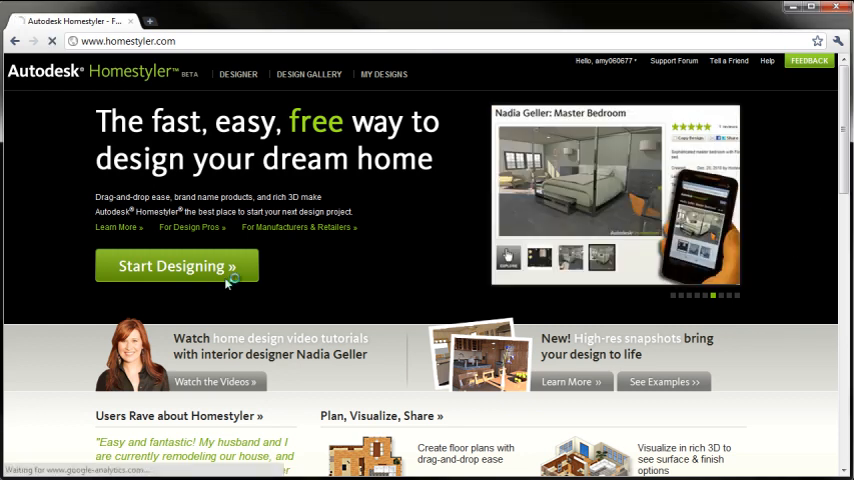
pyautogui.click(176, 266)
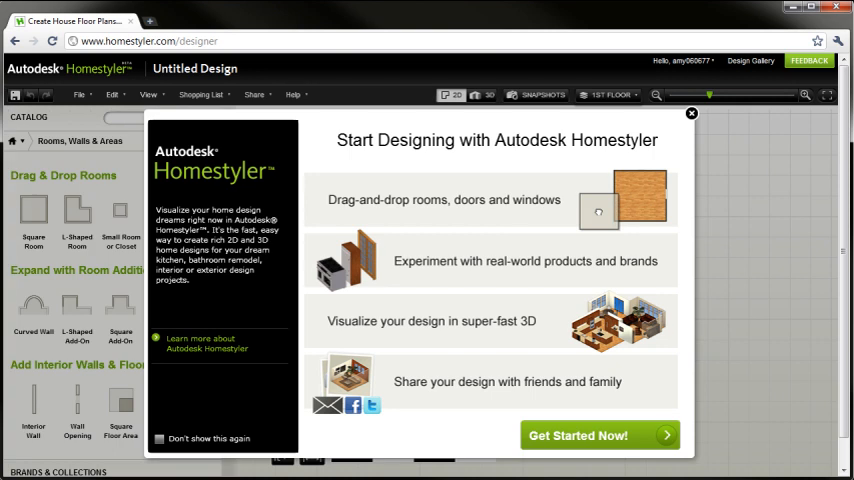
pyautogui.moveTo(430, 212)
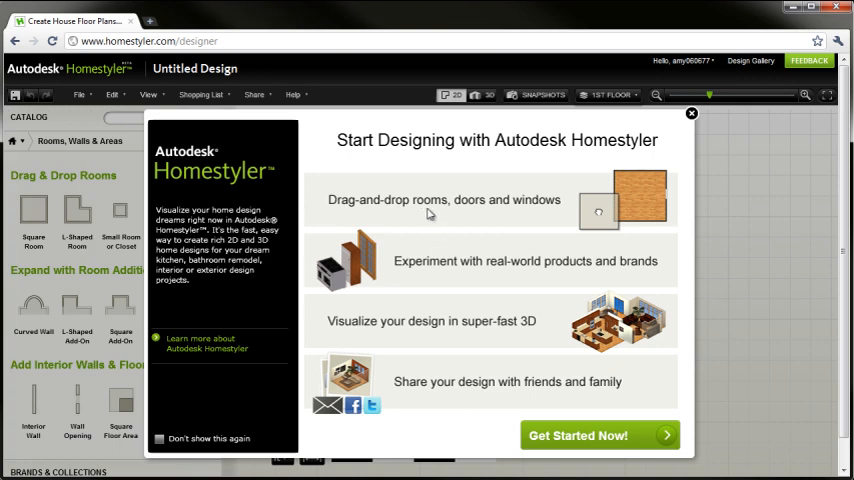
pyautogui.moveTo(446, 372)
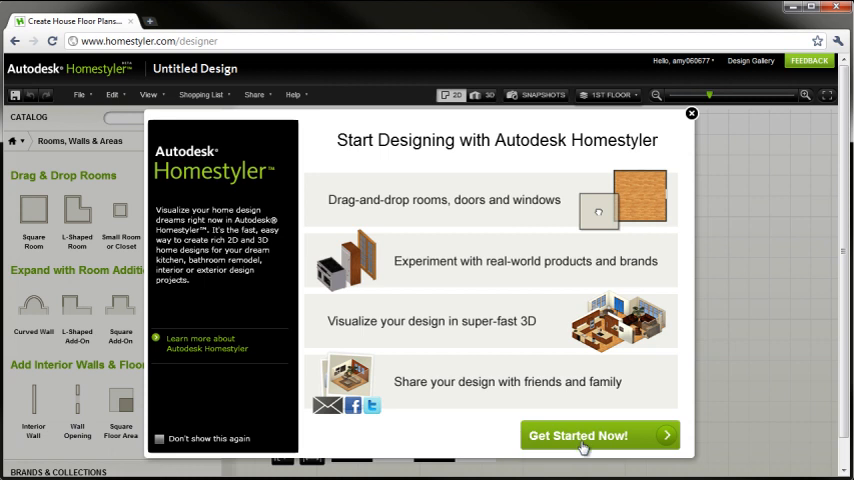
pyautogui.click(578, 436)
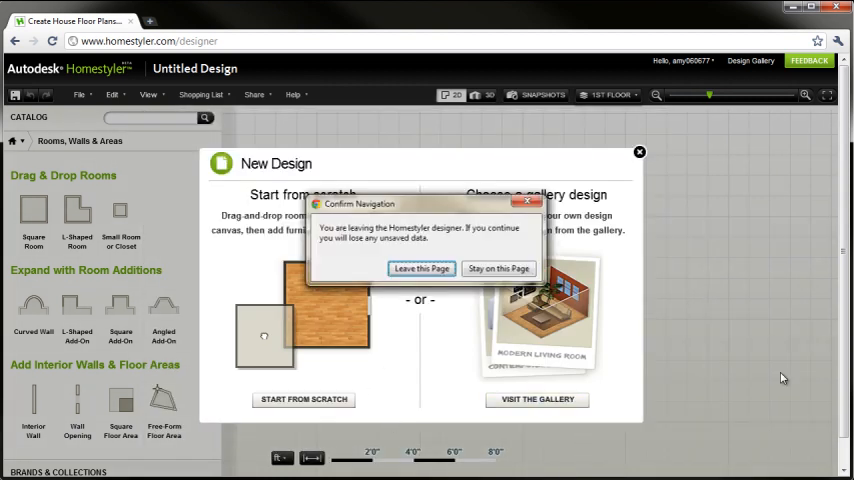
pyautogui.click(420, 268)
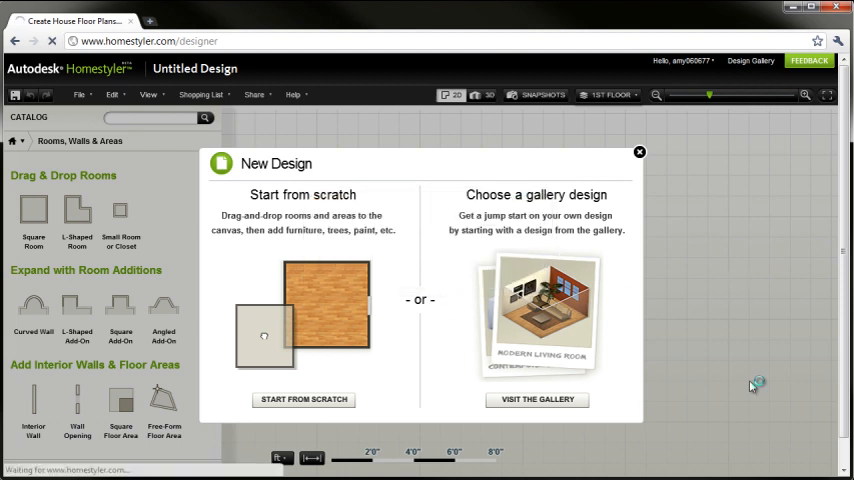
# - Scroll the Design Gallery and copy the Baby Girl's Nursery design into the designer
pyautogui.click(536, 400)
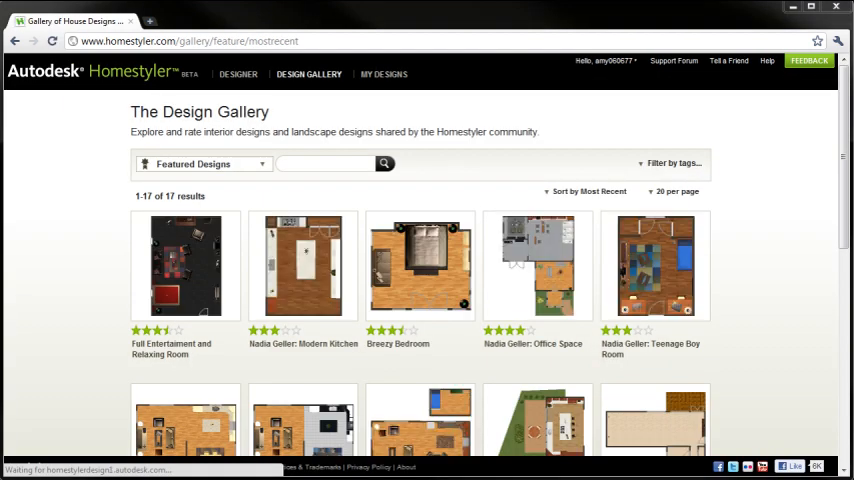
pyautogui.moveTo(764, 332)
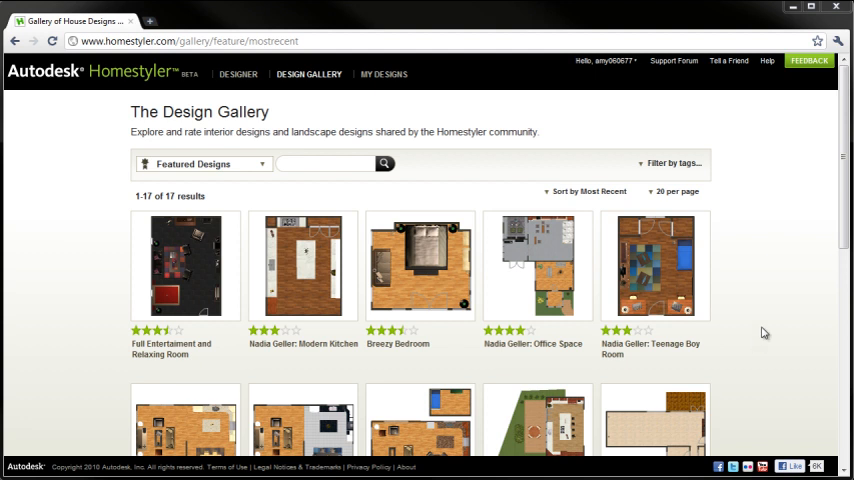
pyautogui.scroll(-3)
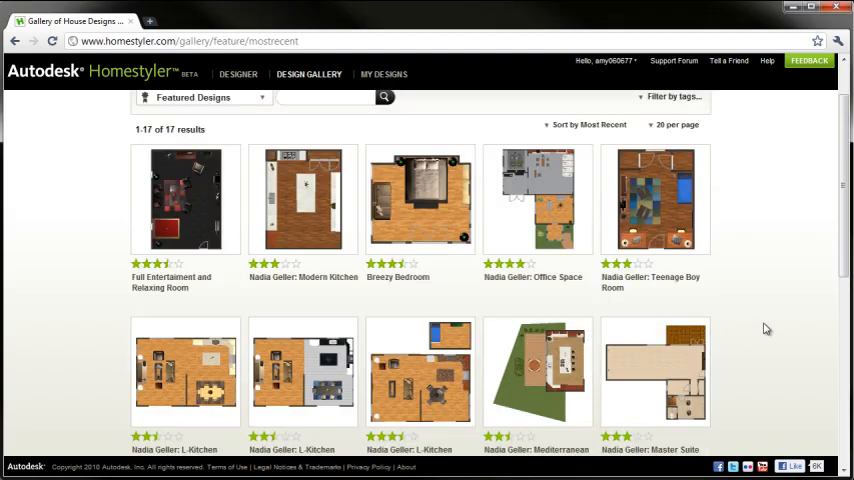
pyautogui.scroll(-3)
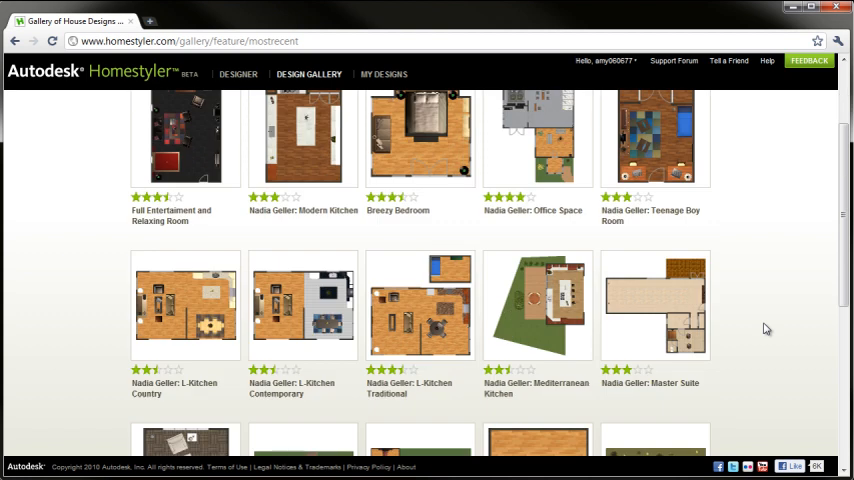
pyautogui.scroll(-3)
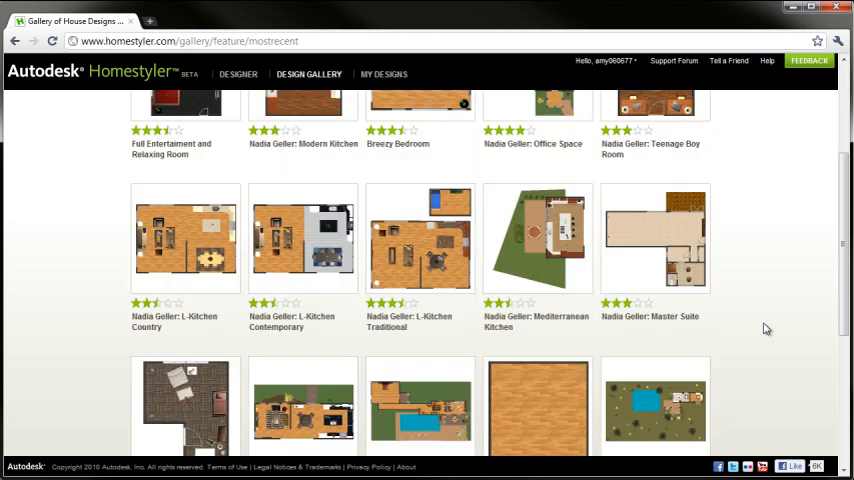
pyautogui.scroll(-3)
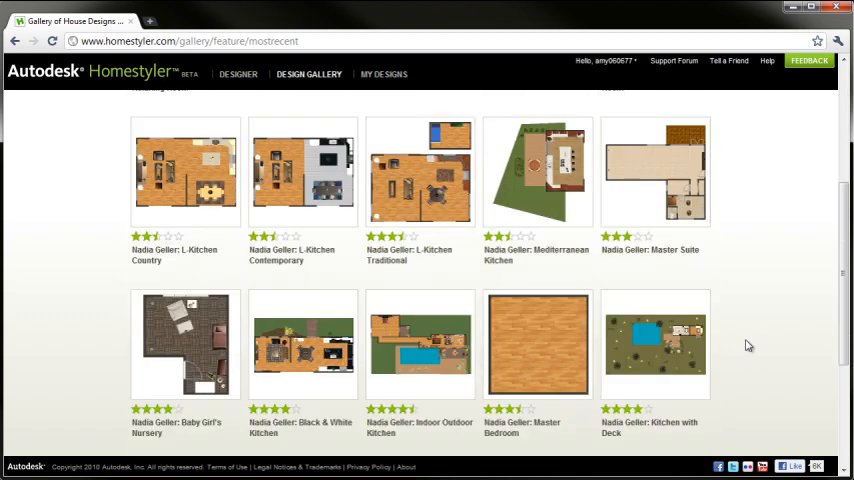
pyautogui.moveTo(742, 350)
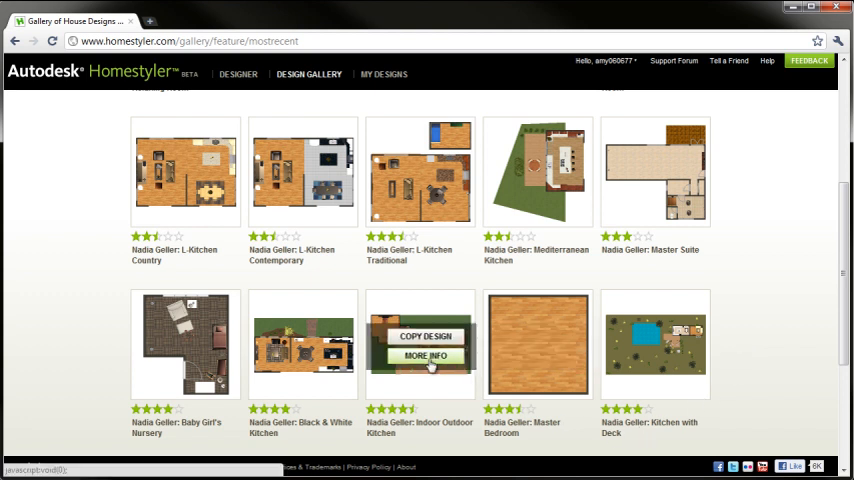
pyautogui.moveTo(190, 340)
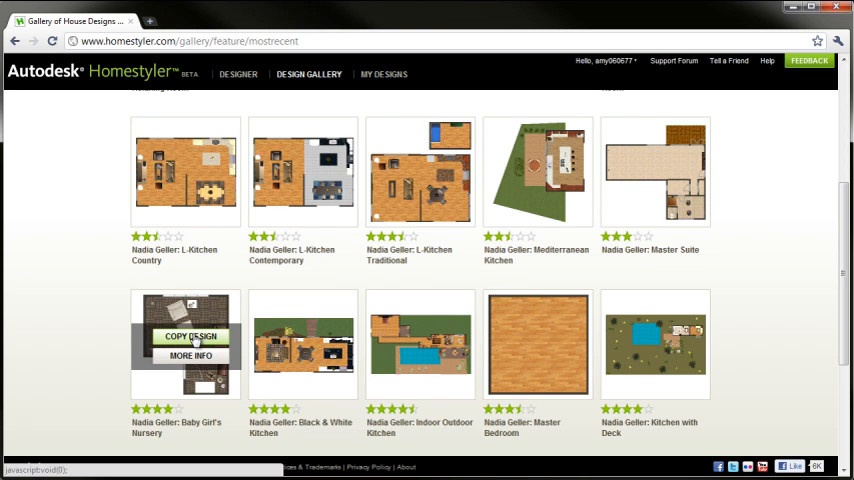
pyautogui.click(190, 336)
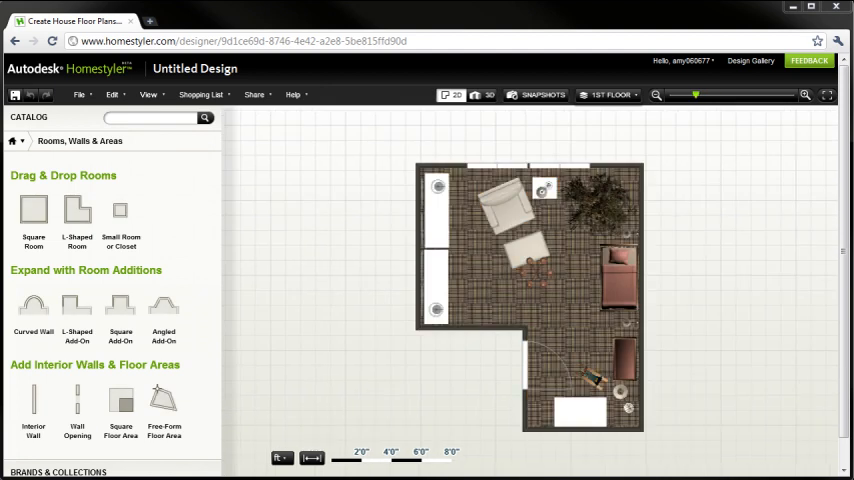
pyautogui.moveTo(448, 150)
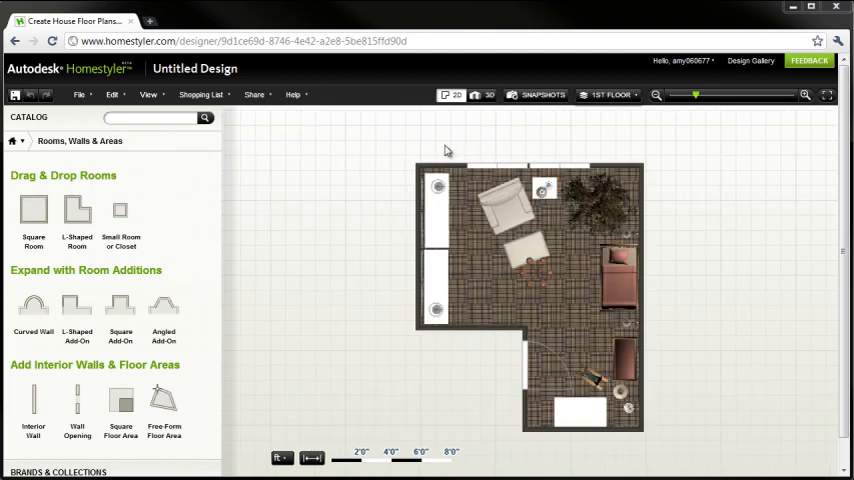
# - Show the nursery in 3D, try the overhead view, return to angled view and zoom in
pyautogui.click(488, 94)
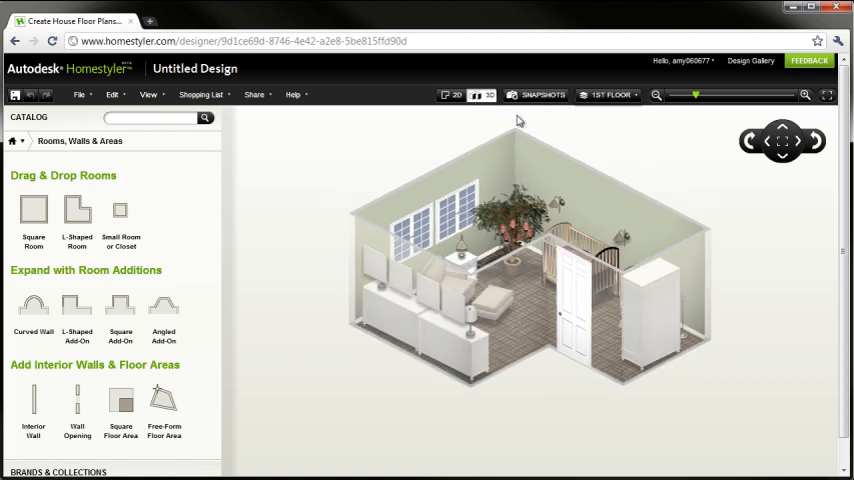
pyautogui.click(812, 140)
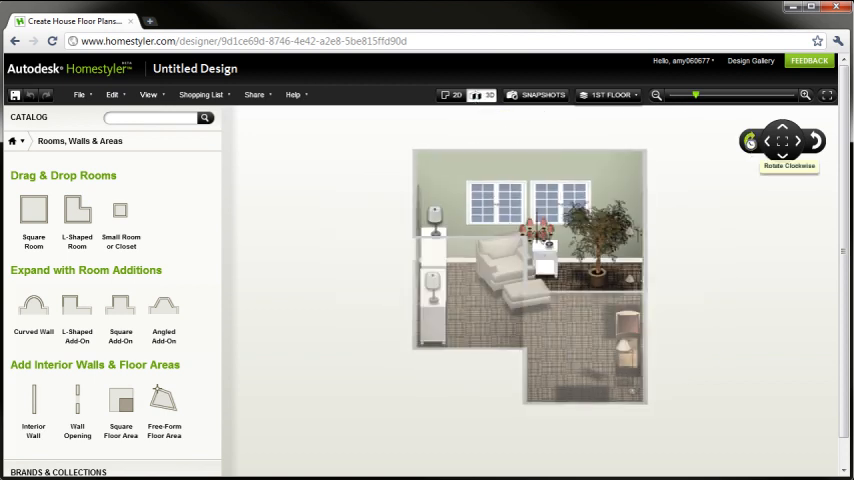
pyautogui.click(752, 140)
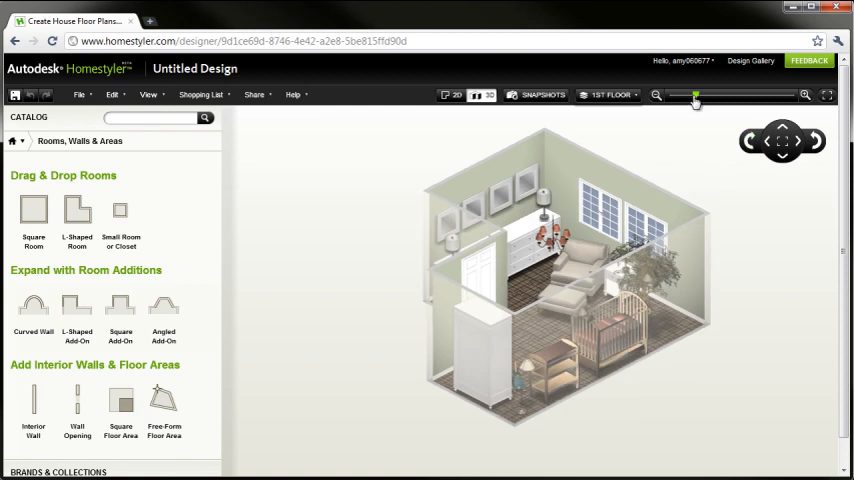
pyautogui.moveTo(696, 96); pyautogui.dragTo(728, 96)
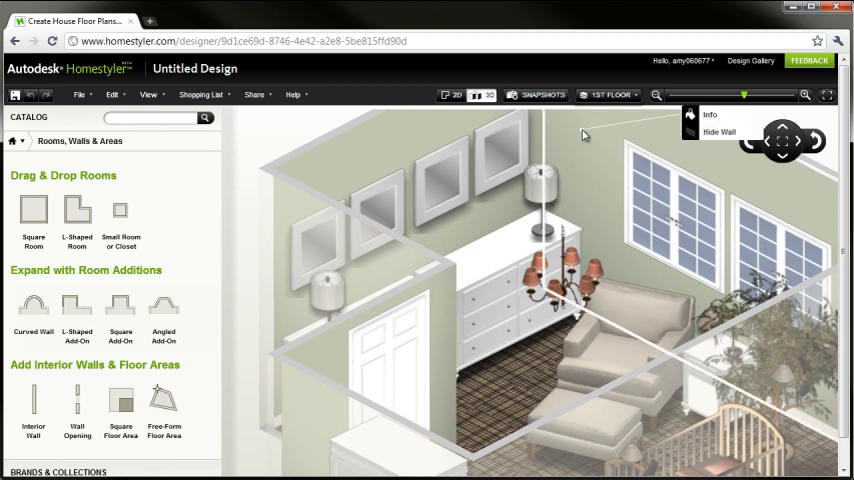
pyautogui.moveTo(664, 124)
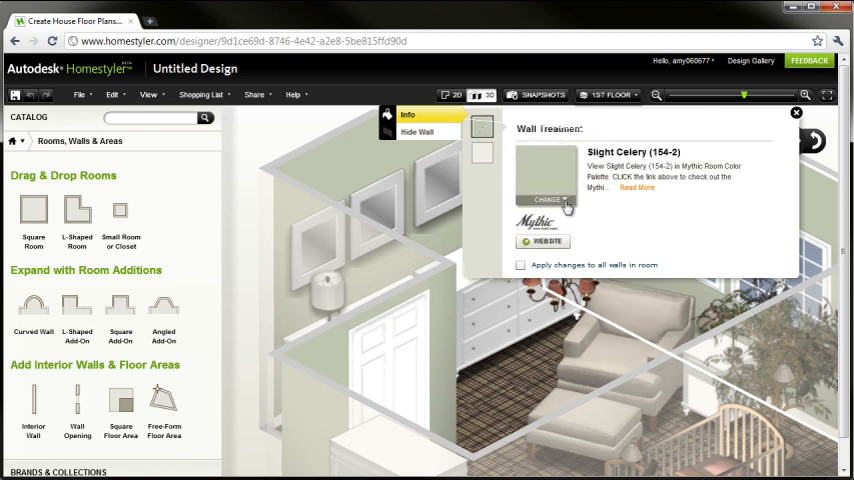
# - Change the nursery's window wall finish to Mixed Brick from Brick, Stone & Stucco
pyautogui.click(548, 200)
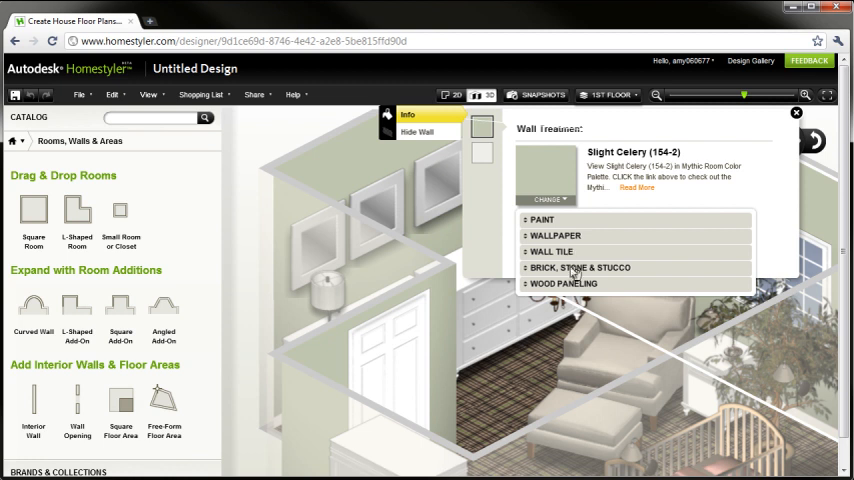
pyautogui.click(580, 268)
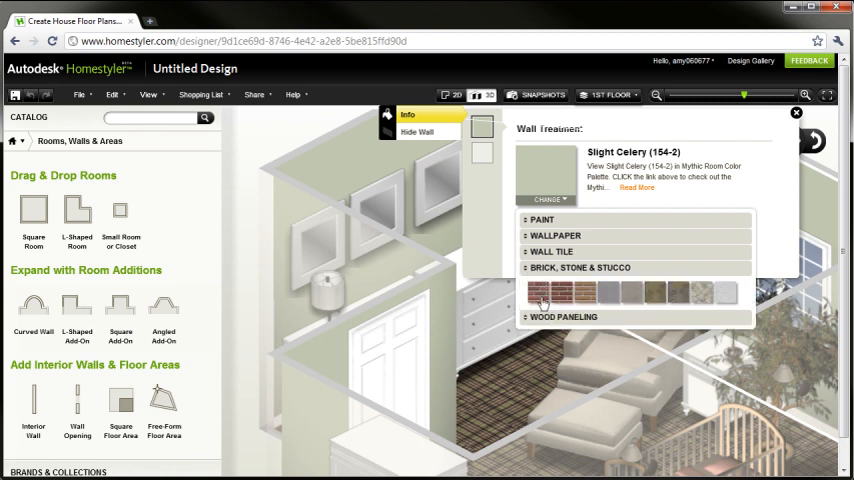
pyautogui.click(542, 292)
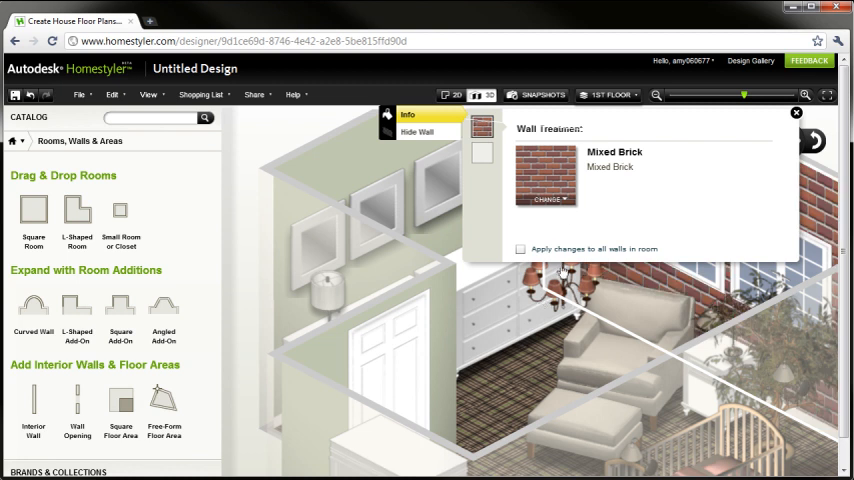
pyautogui.click(796, 112)
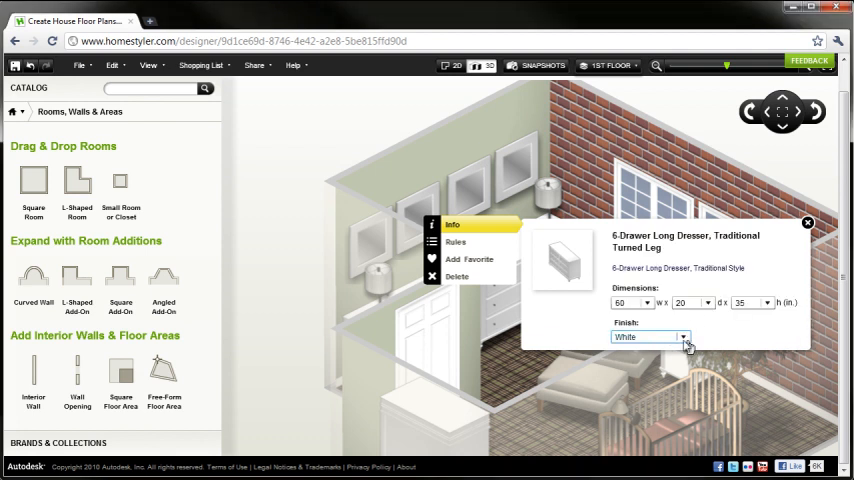
# - Give the 6-Drawer Long Dresser an Espresso finish and return to the 2D floor plan
pyautogui.click(684, 336)
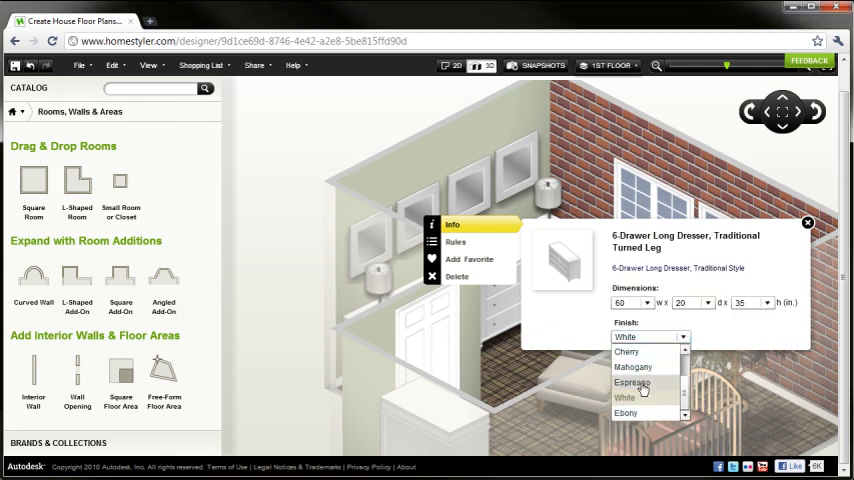
pyautogui.click(632, 382)
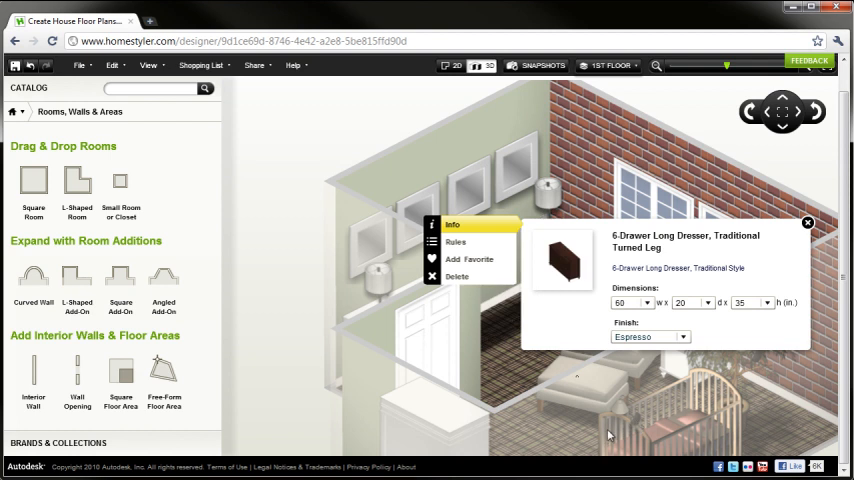
pyautogui.click(808, 222)
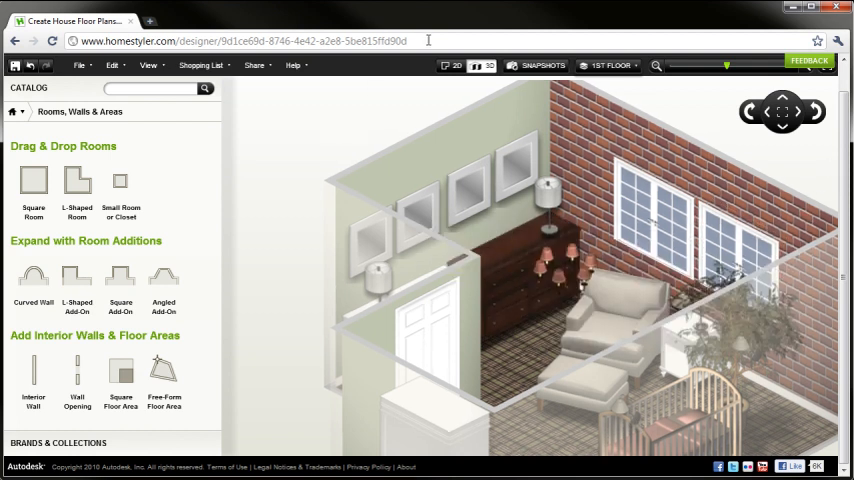
pyautogui.click(452, 64)
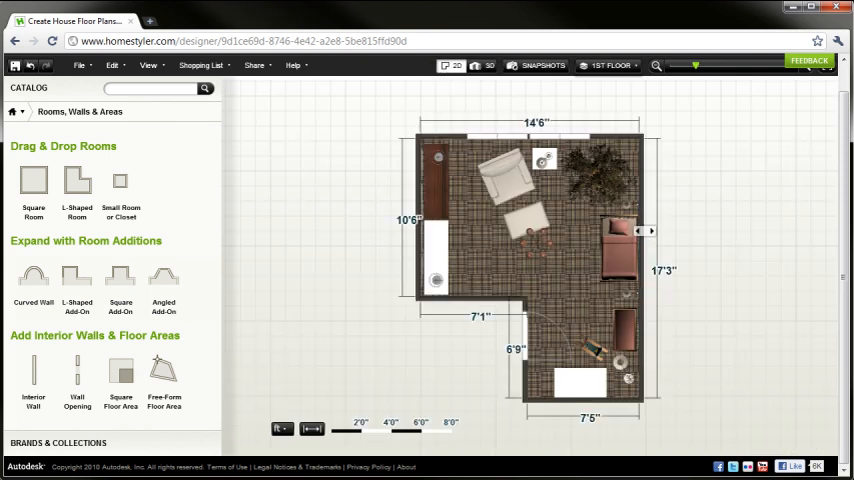
# - Move the dresser and an armchair into the lower room section, then reach the Share menu
pyautogui.moveTo(648, 232); pyautogui.dragTo(688, 240)
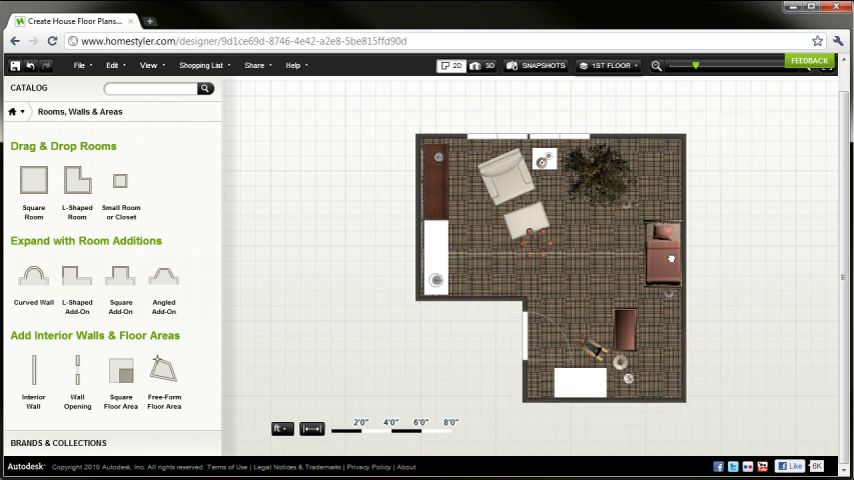
pyautogui.click(624, 328)
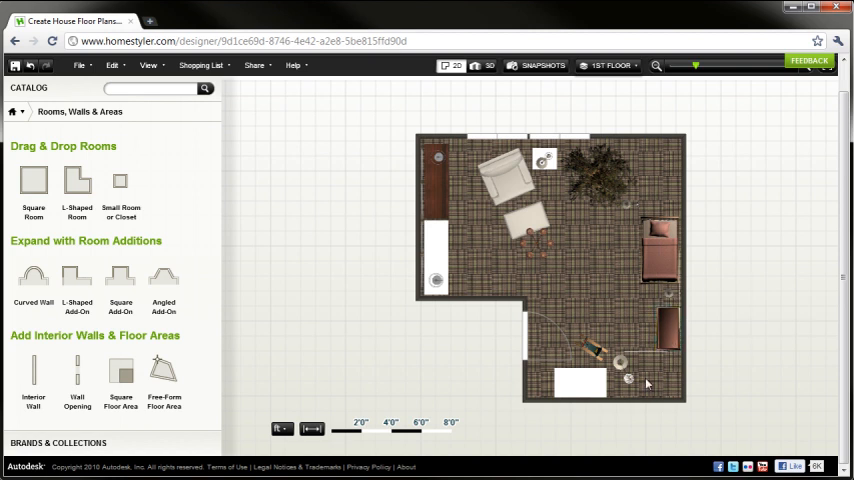
pyautogui.moveTo(544, 322)
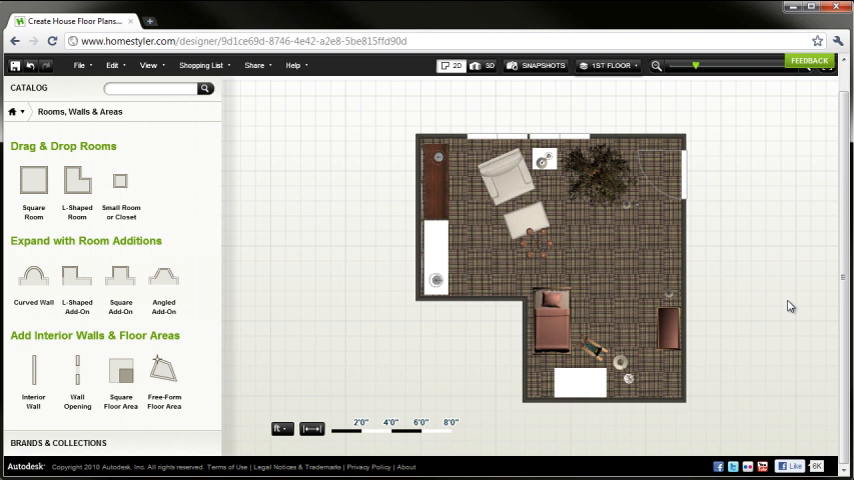
pyautogui.moveTo(274, 80)
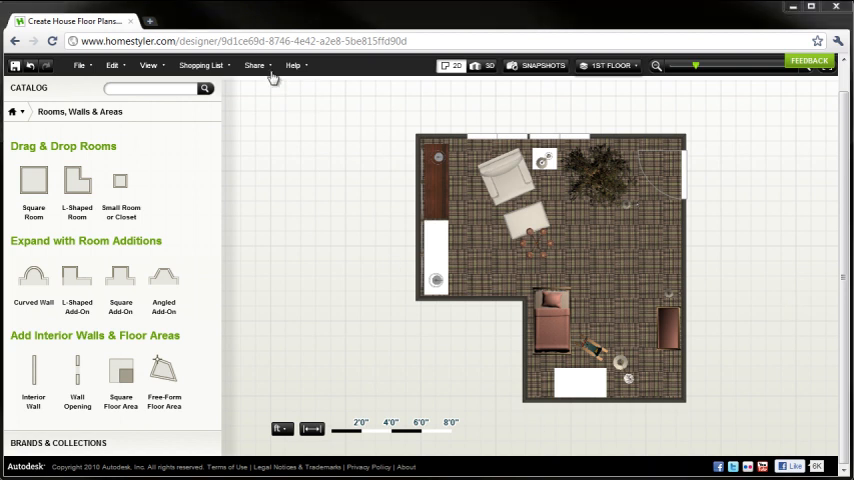
pyautogui.click(254, 64)
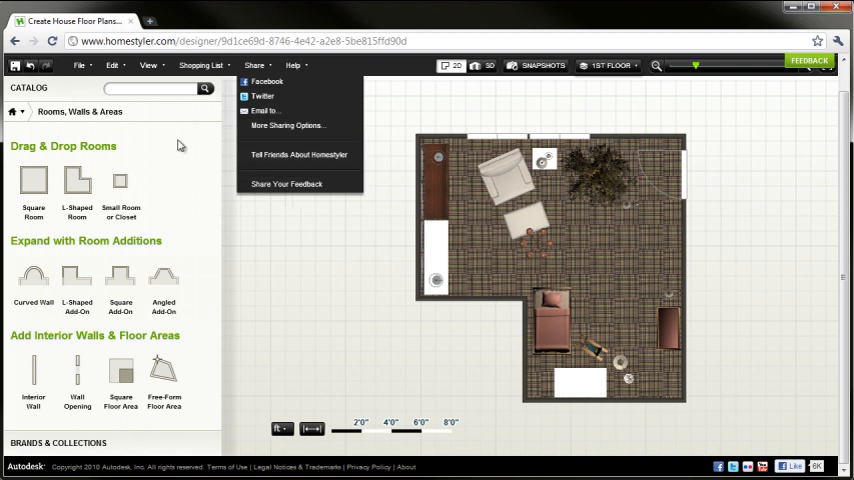
# - Start a new design from the File menu, bringing up the Save Design prompt
pyautogui.click(80, 64)
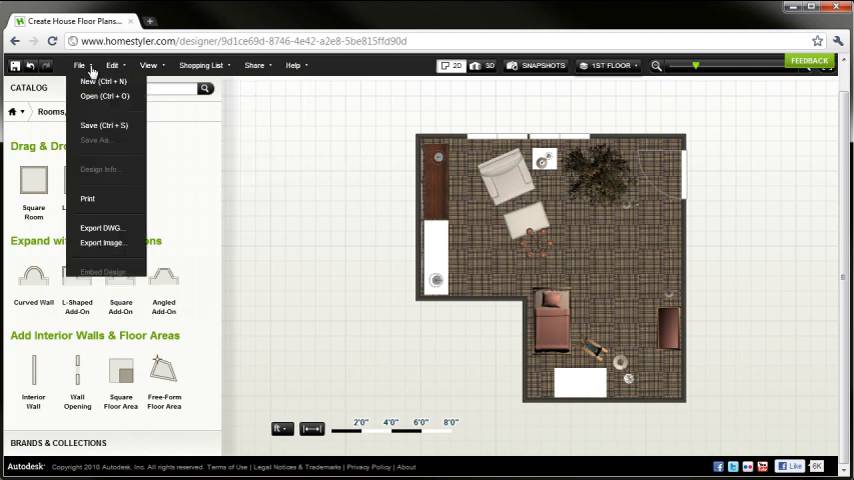
pyautogui.moveTo(96, 188)
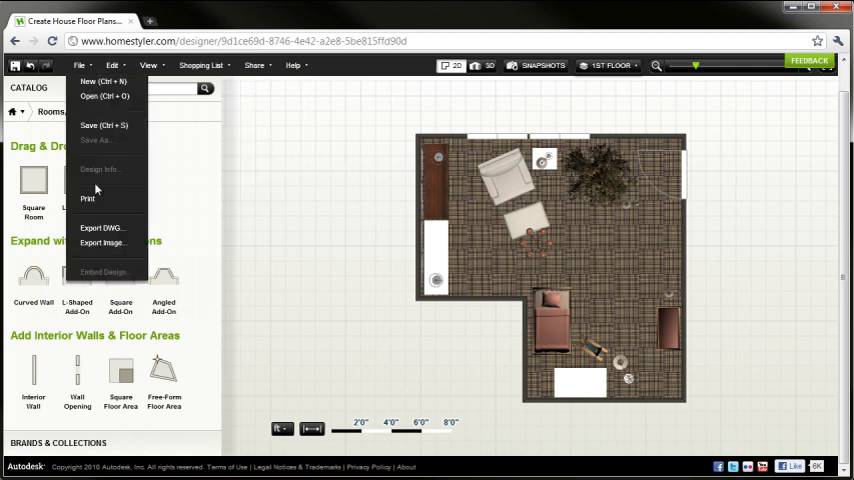
pyautogui.moveTo(104, 244)
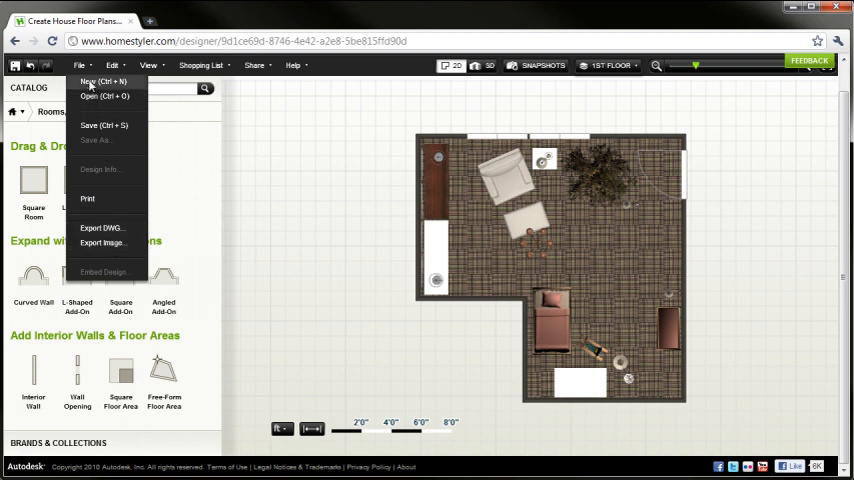
pyautogui.click(96, 80)
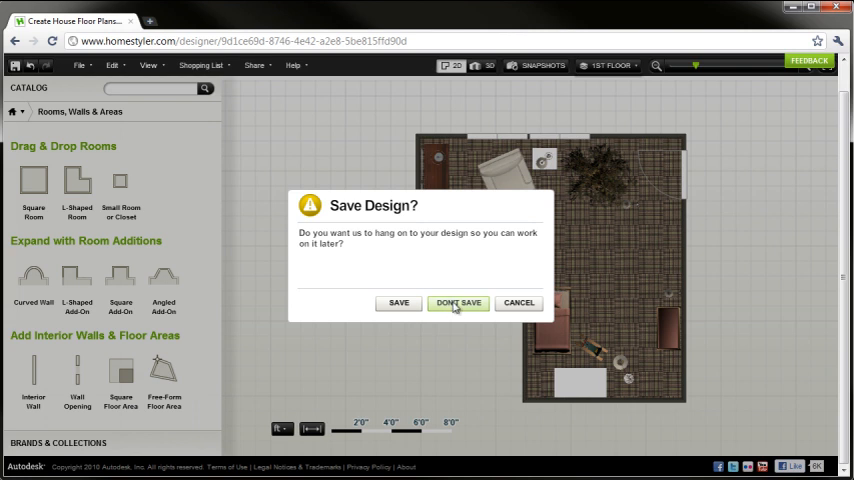
# - Discard the nursery unsaved, start from scratch and stack two Square Rooms vertically
pyautogui.click(458, 304)
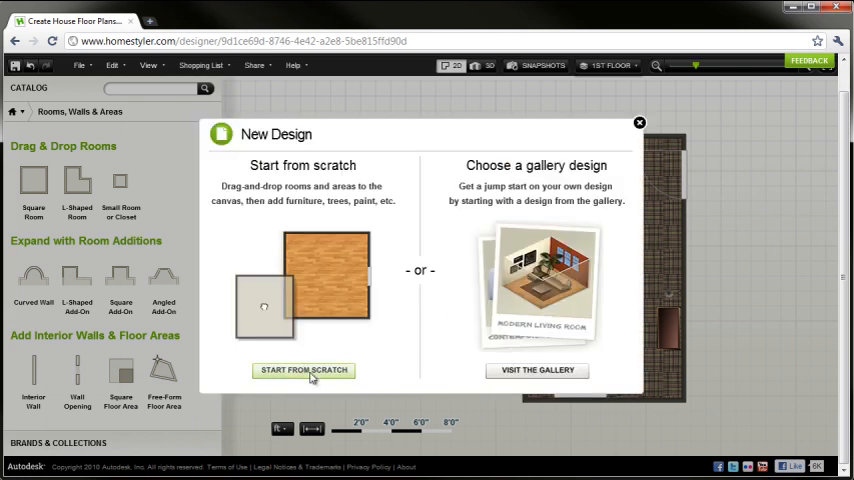
pyautogui.click(304, 370)
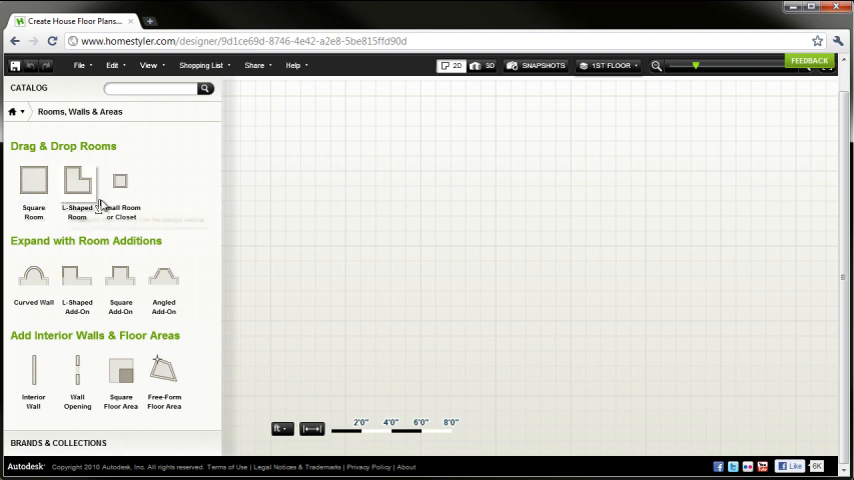
pyautogui.moveTo(120, 376)
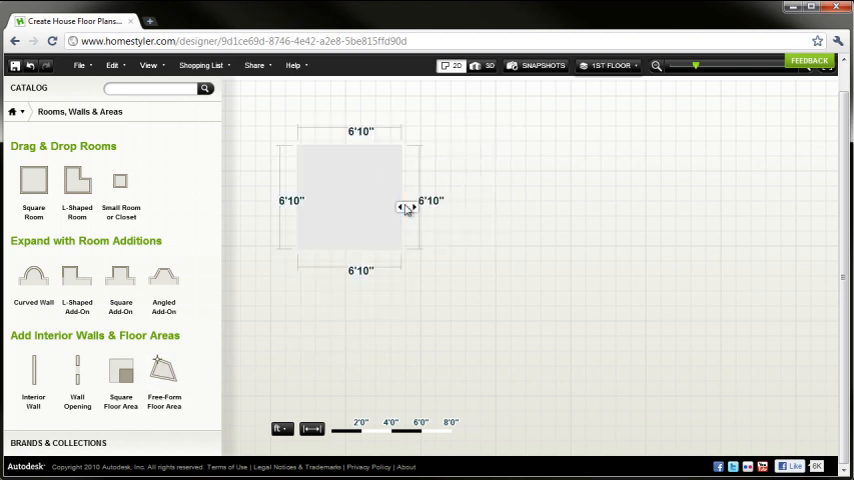
pyautogui.moveTo(408, 208); pyautogui.dragTo(460, 208)
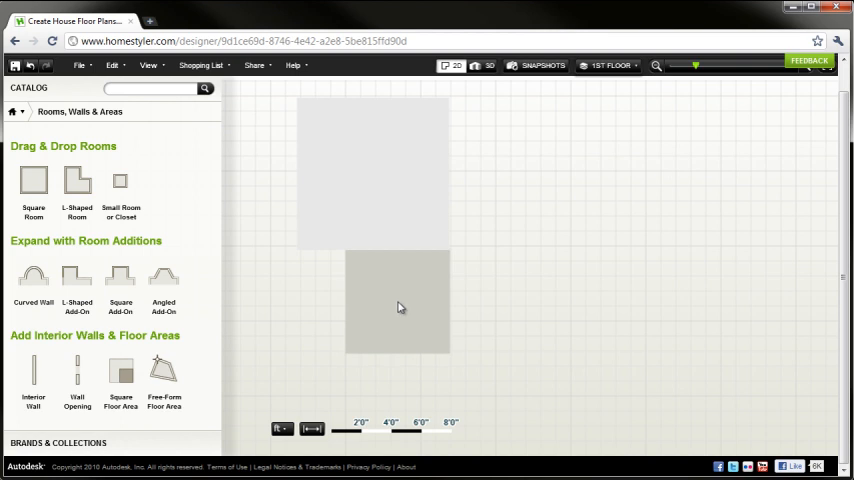
# - Bow the lower room's right wall outward by dragging its handle
pyautogui.click(398, 304)
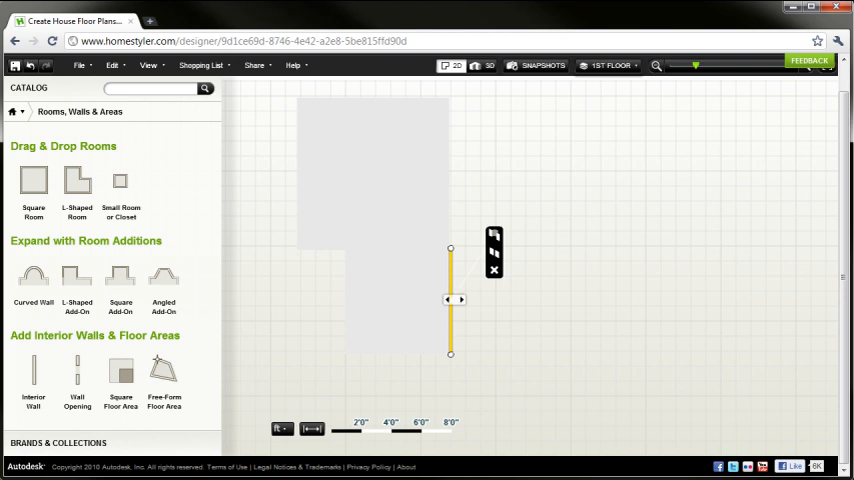
pyautogui.moveTo(456, 300); pyautogui.dragTo(476, 300)
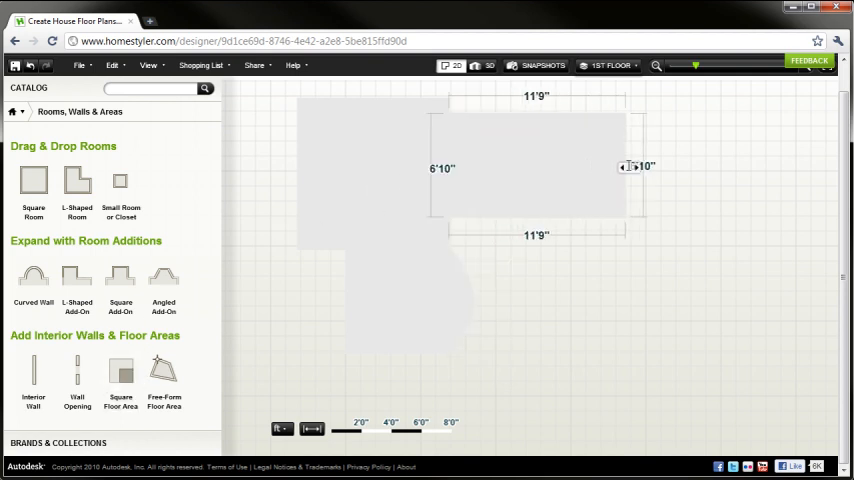
pyautogui.click(640, 166)
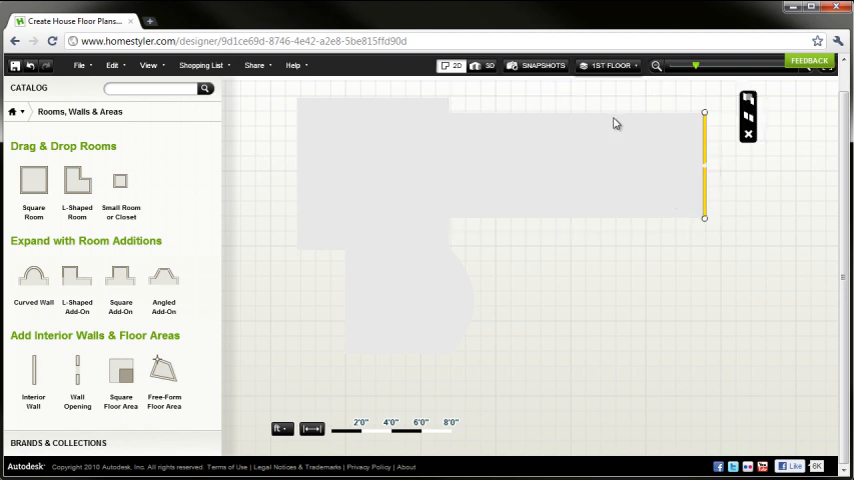
# - Widen the upper room to about 16'10" and move its top wall upward
pyautogui.rightClick(616, 122)
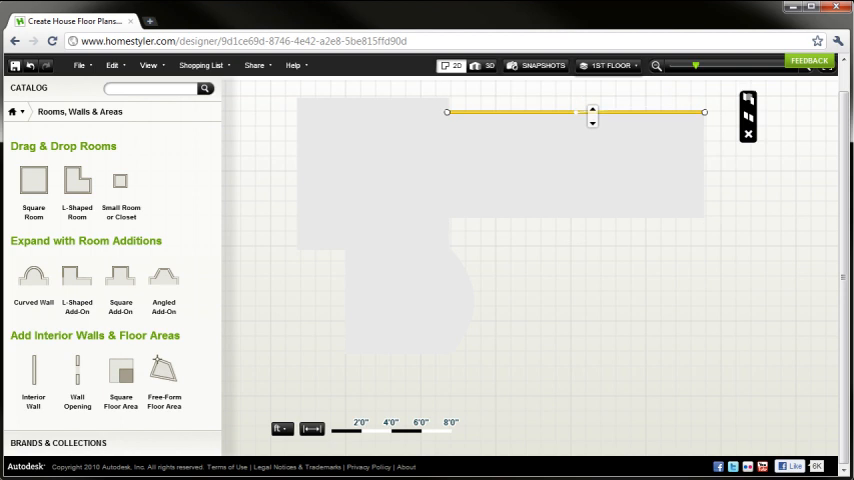
pyautogui.click(748, 104)
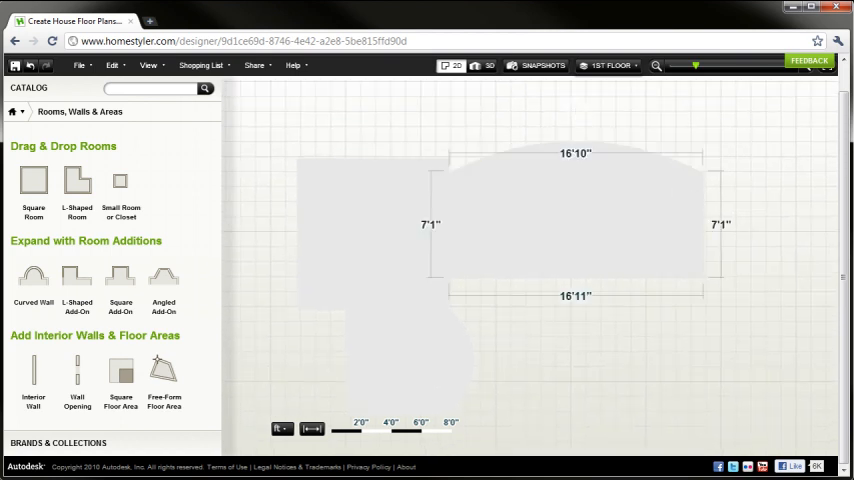
pyautogui.rightClick(576, 112)
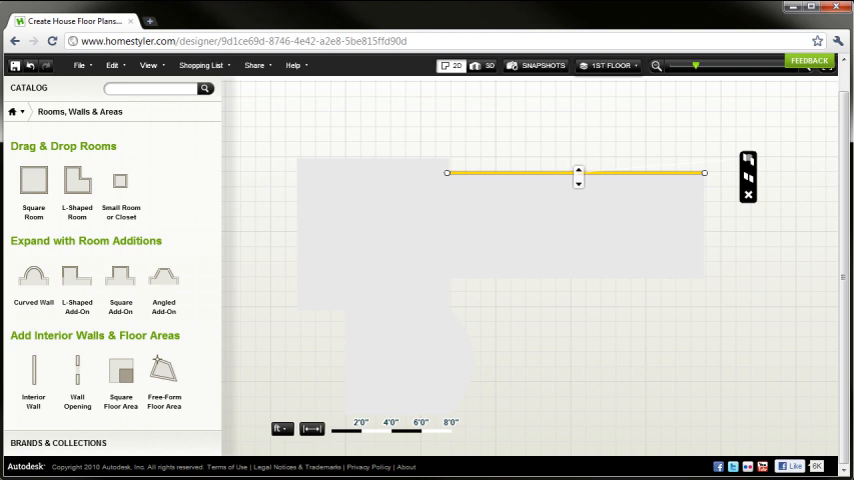
pyautogui.moveTo(578, 172); pyautogui.dragTo(578, 130)
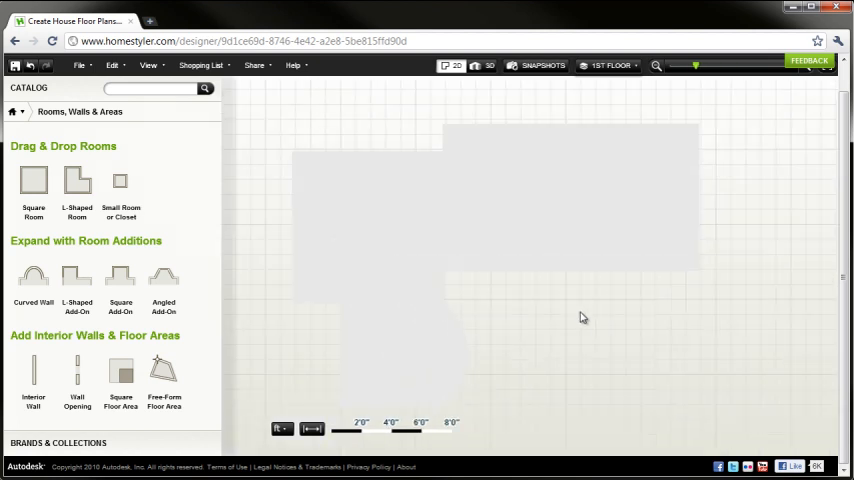
# - Label the widened room 'Living Room' through its Info properties
pyautogui.click(570, 196)
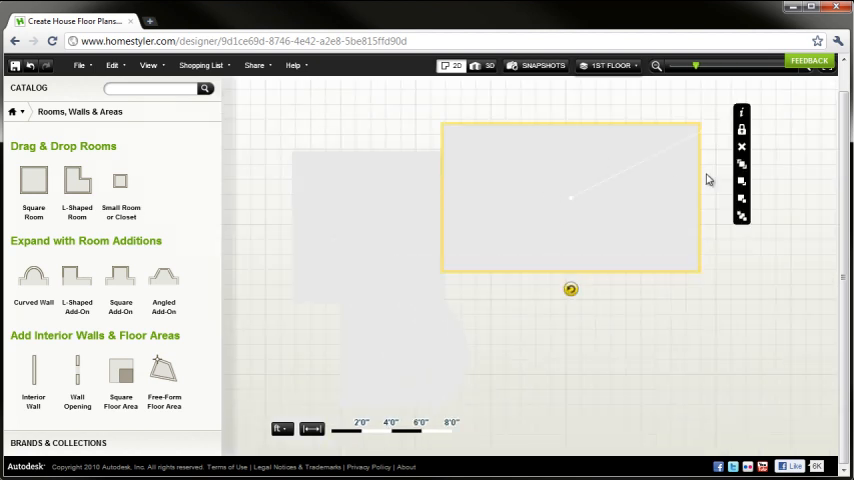
pyautogui.click(740, 112)
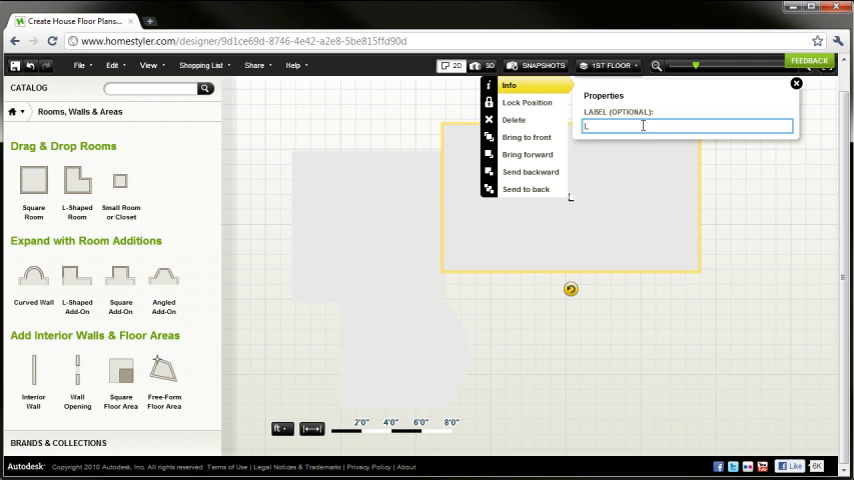
pyautogui.write('Living Roo')
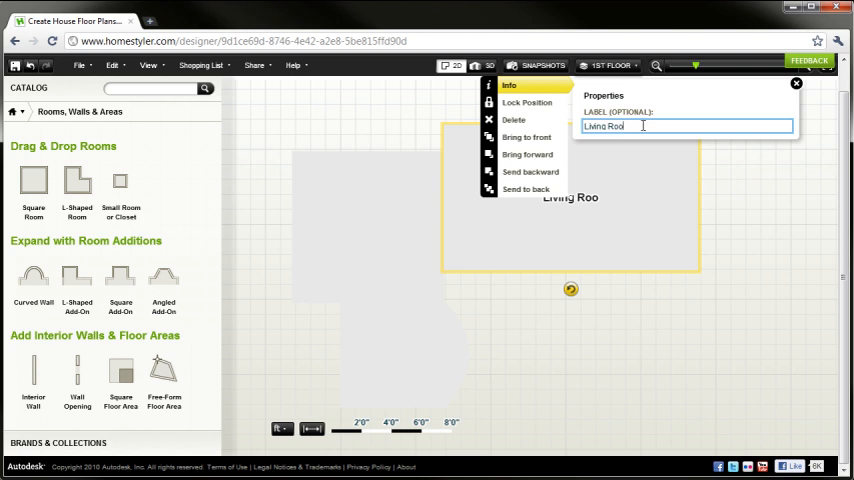
pyautogui.click(658, 324)
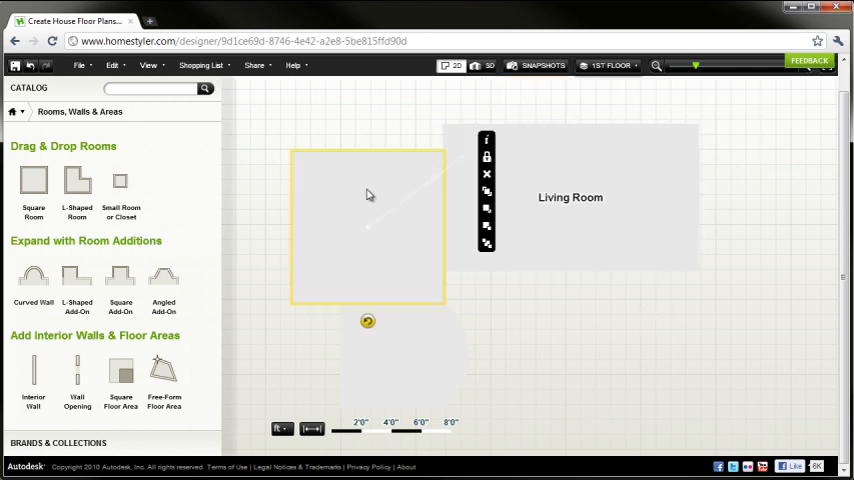
# - Label the remaining rooms 'Kitchen' and 'Dining'
pyautogui.click(486, 140)
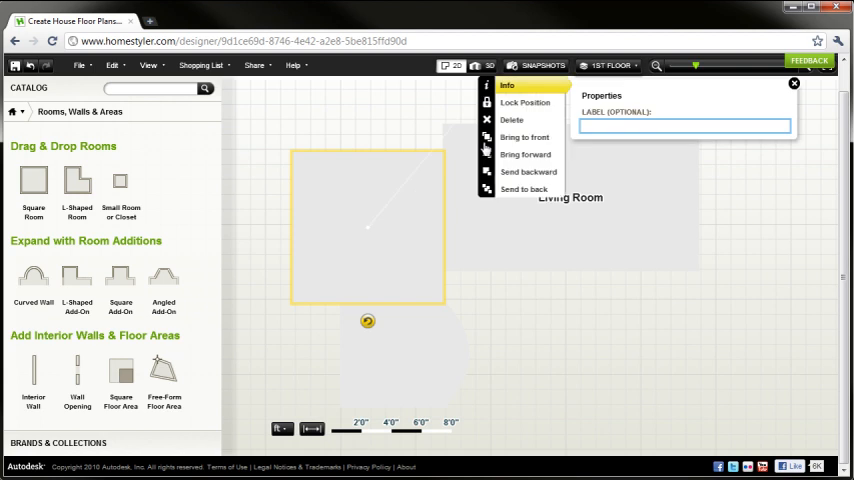
pyautogui.write('Kitche')
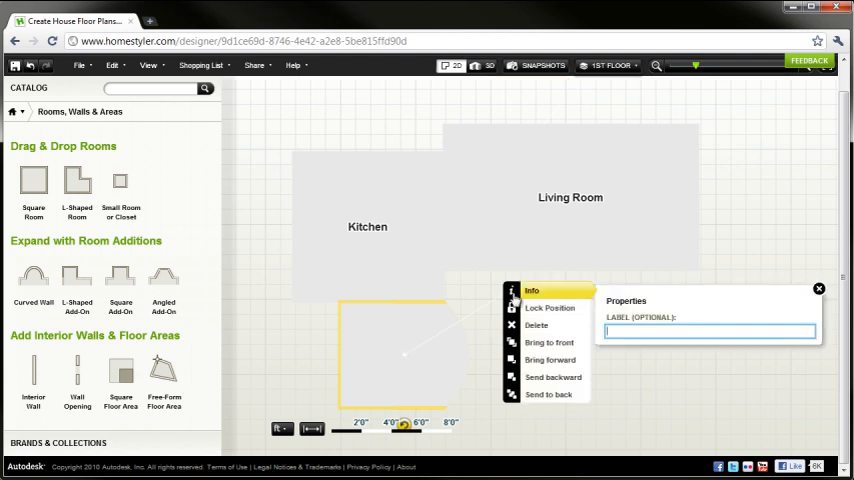
pyautogui.write('Dinin')
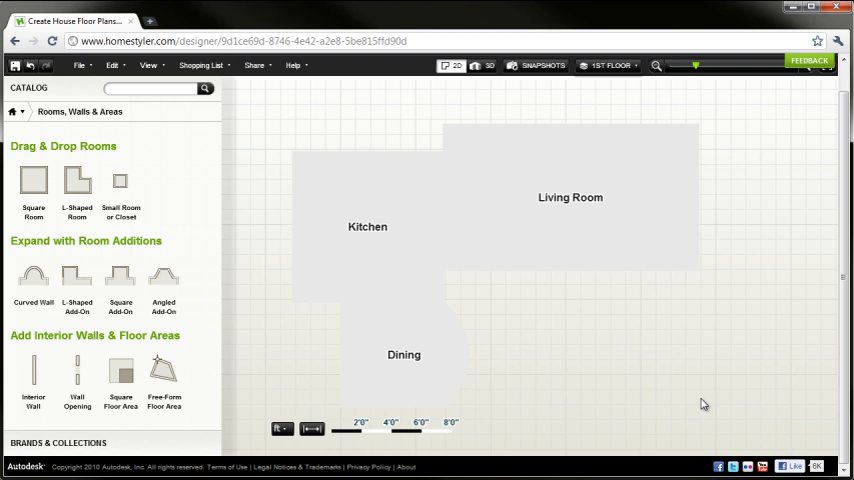
pyautogui.moveTo(200, 70)
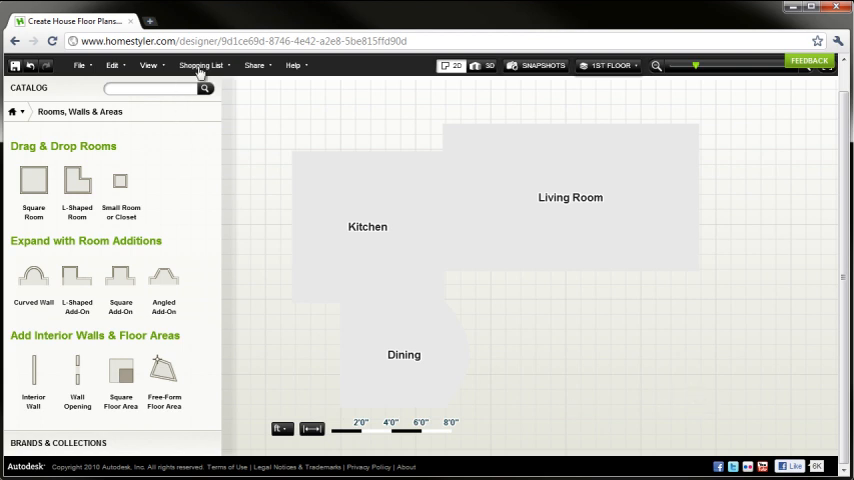
pyautogui.moveTo(230, 78)
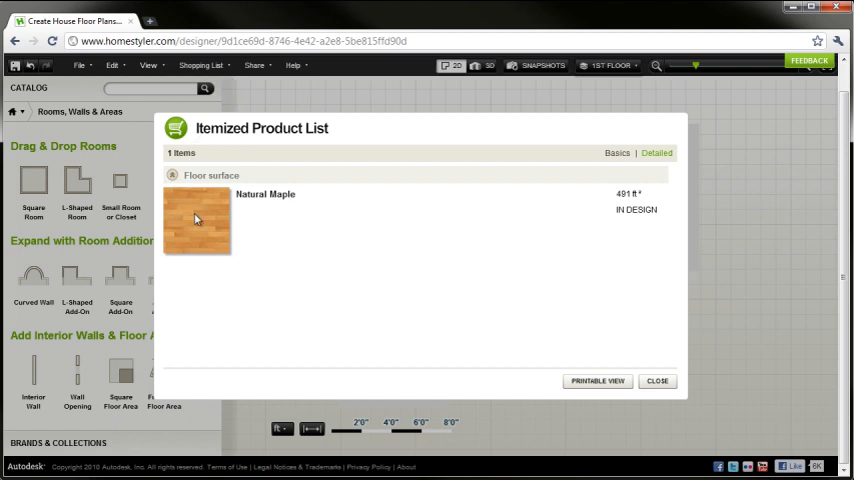
pyautogui.moveTo(630, 200)
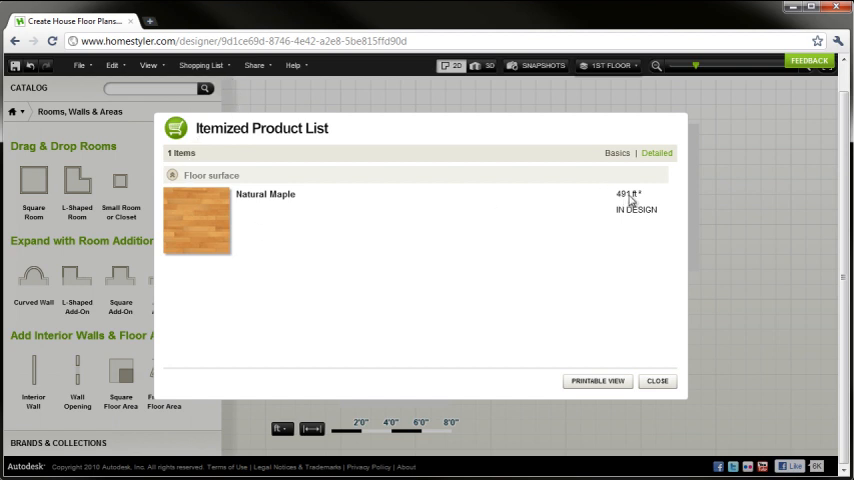
pyautogui.moveTo(600, 244)
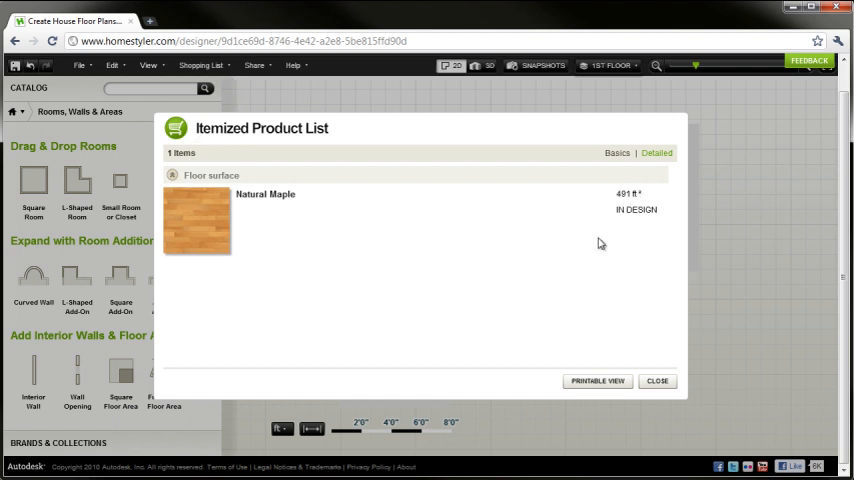
pyautogui.click(656, 380)
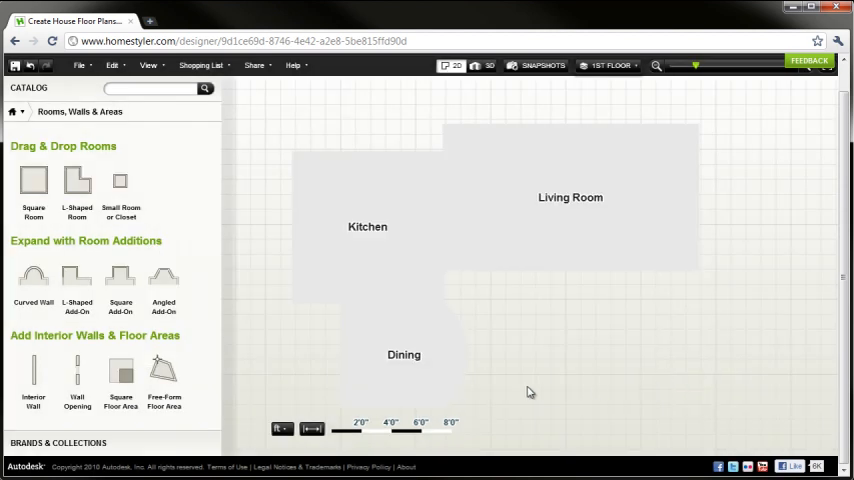
pyautogui.moveTo(316, 136)
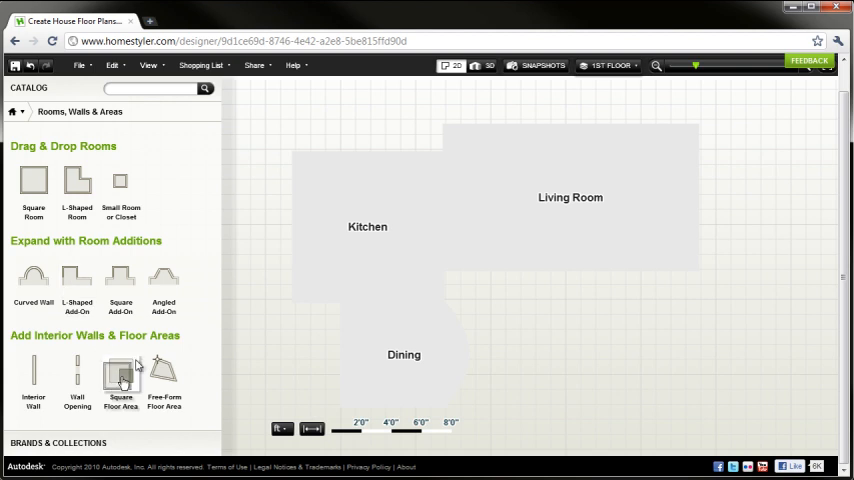
# - Add a square room beside the Living Room and check the itemized shopping list showing 534 ft² of flooring
pyautogui.click(120, 376)
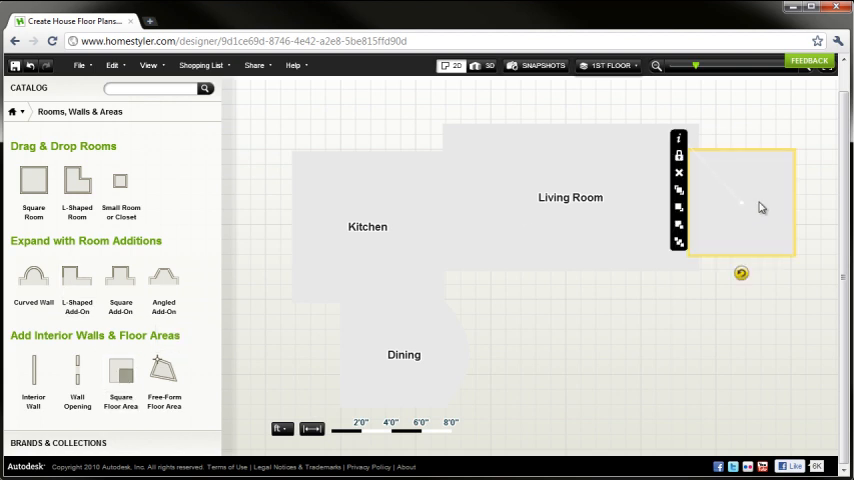
pyautogui.moveTo(782, 180)
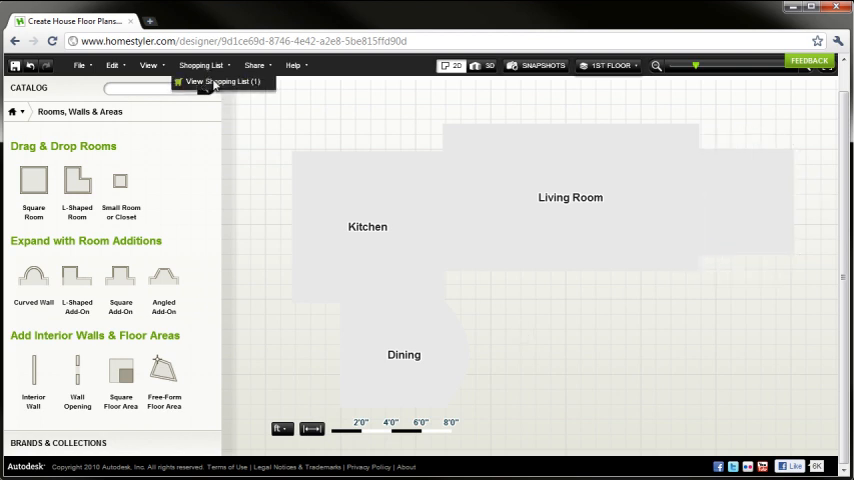
pyautogui.click(220, 82)
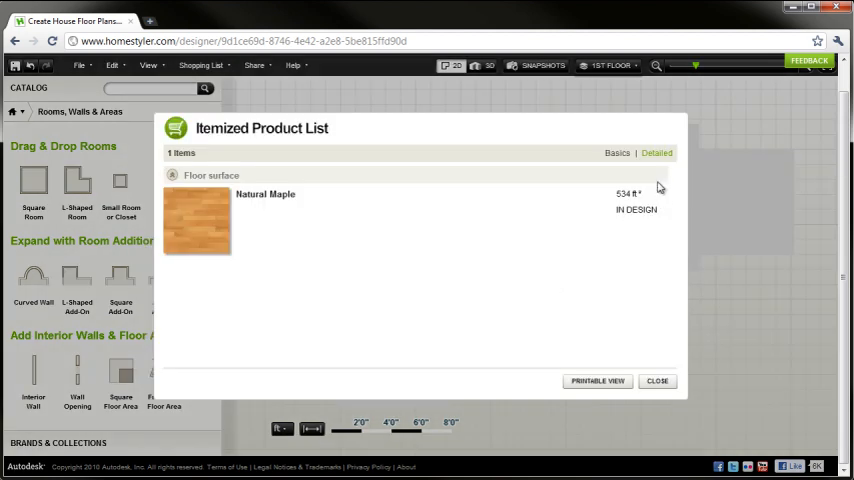
pyautogui.click(656, 380)
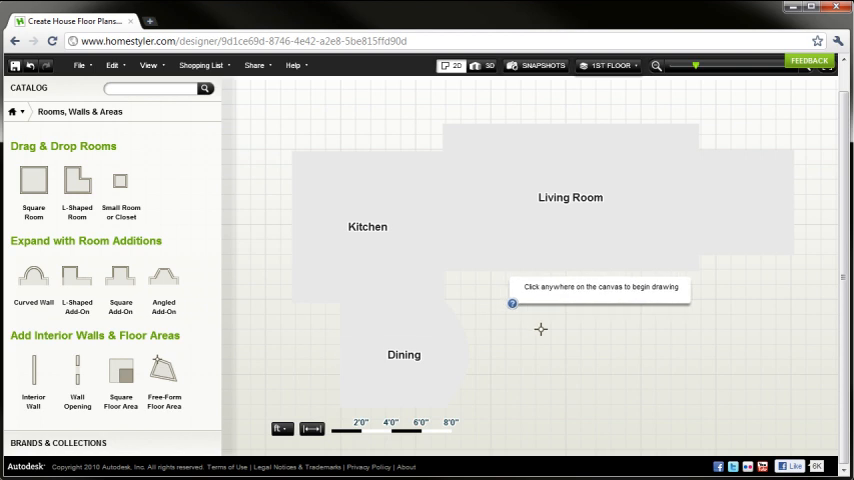
pyautogui.moveTo(520, 268)
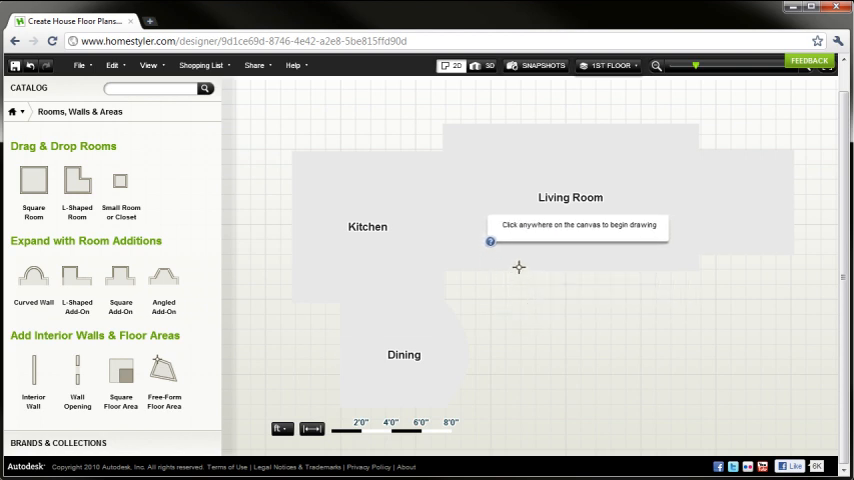
# - Draw a free-form floor area extending the plan to 653 ft² and check the shopping list
pyautogui.click(520, 268)
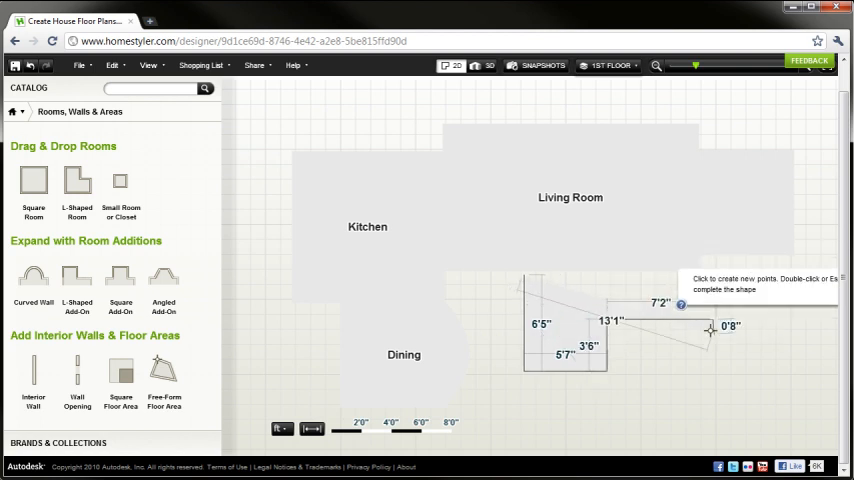
pyautogui.click(710, 326)
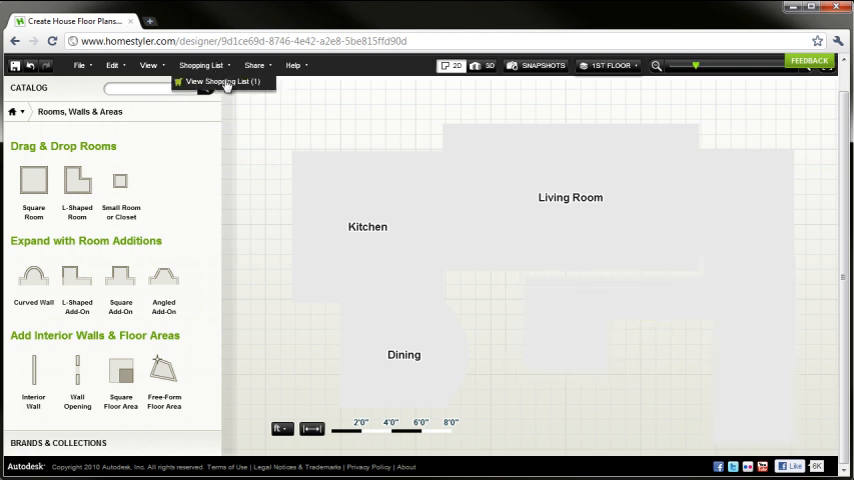
pyautogui.click(222, 80)
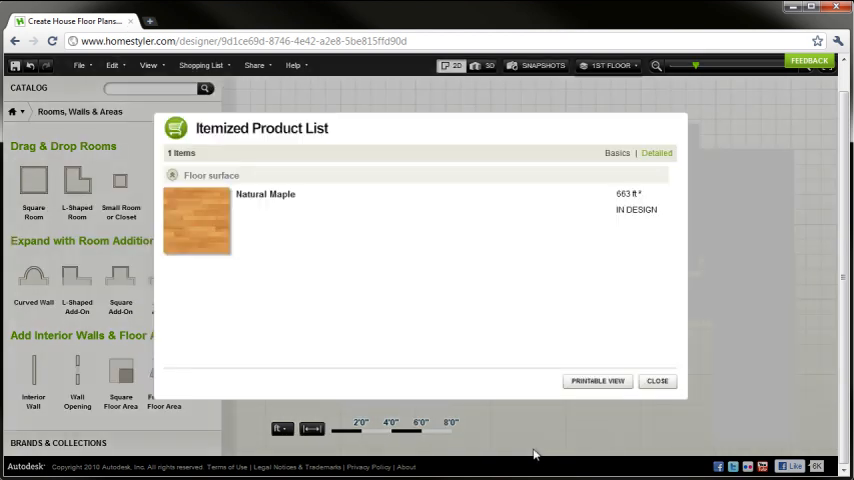
pyautogui.click(656, 380)
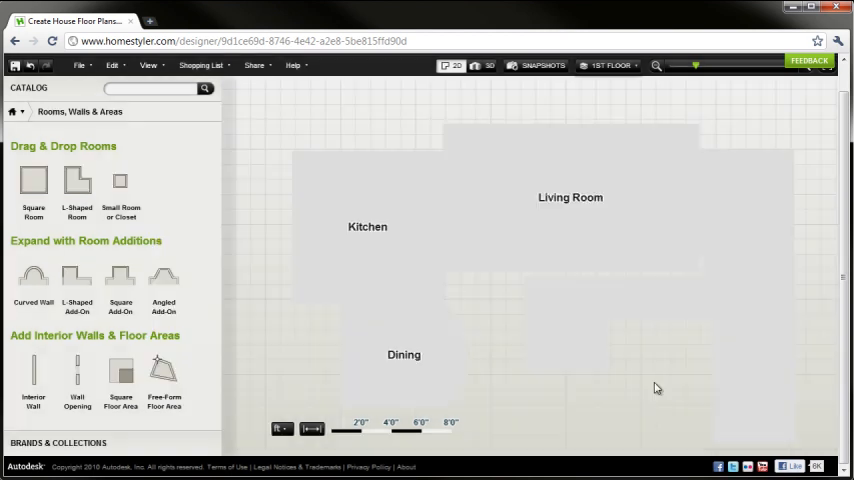
pyautogui.moveTo(480, 280)
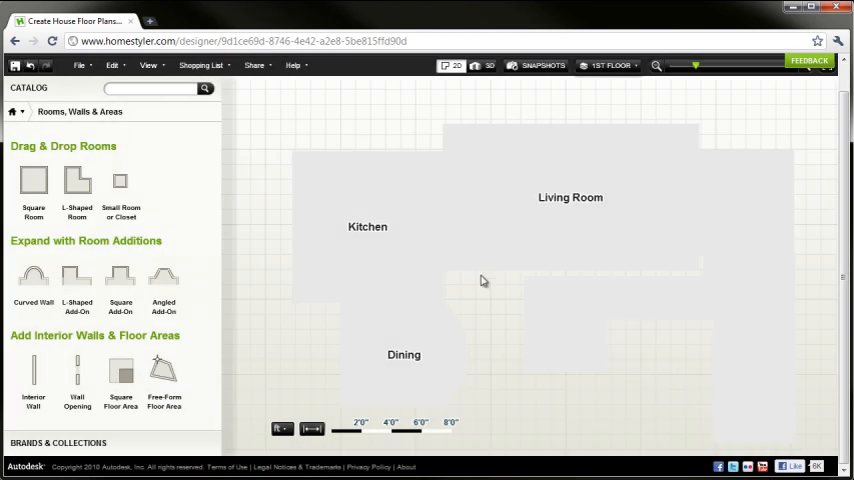
# - Start a new design from scratch, discarding the current plan without saving
pyautogui.click(80, 64)
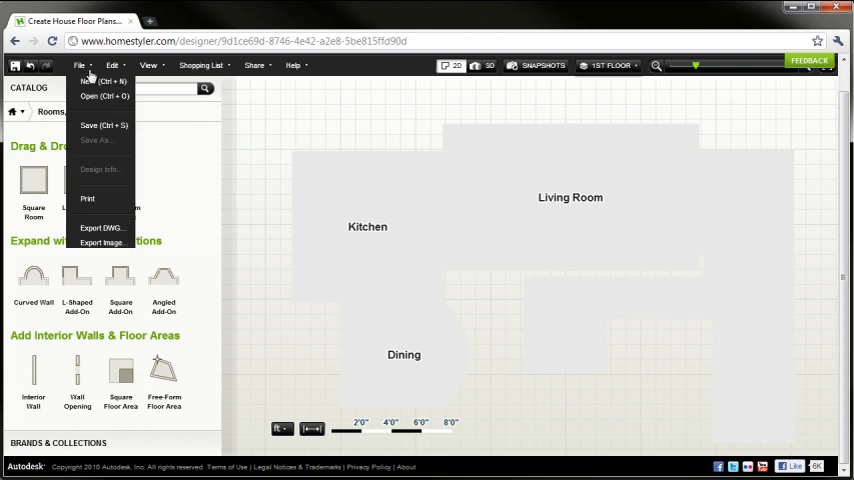
pyautogui.click(96, 80)
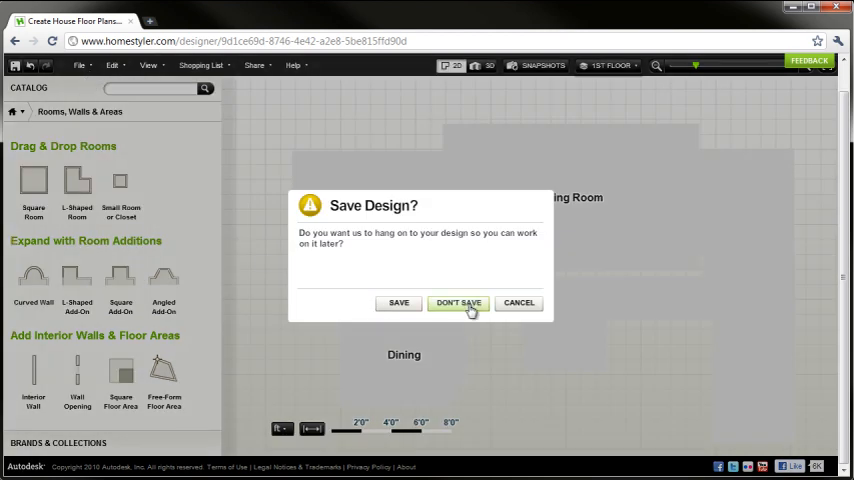
pyautogui.click(460, 302)
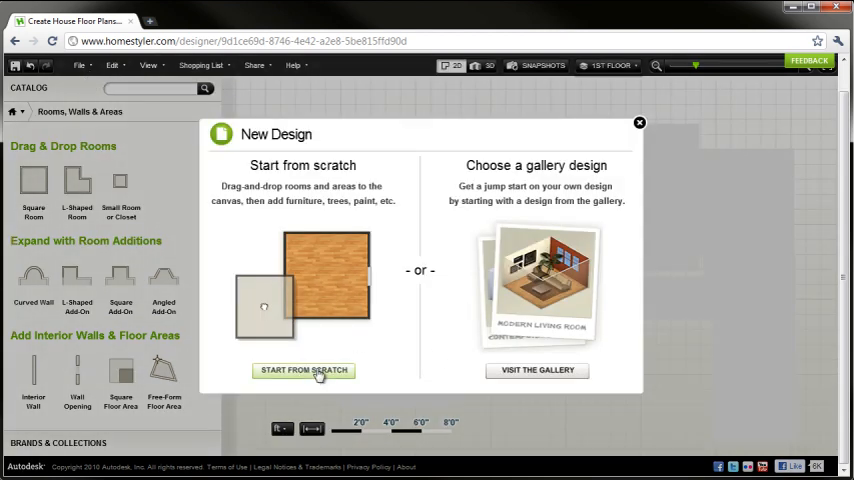
pyautogui.click(304, 370)
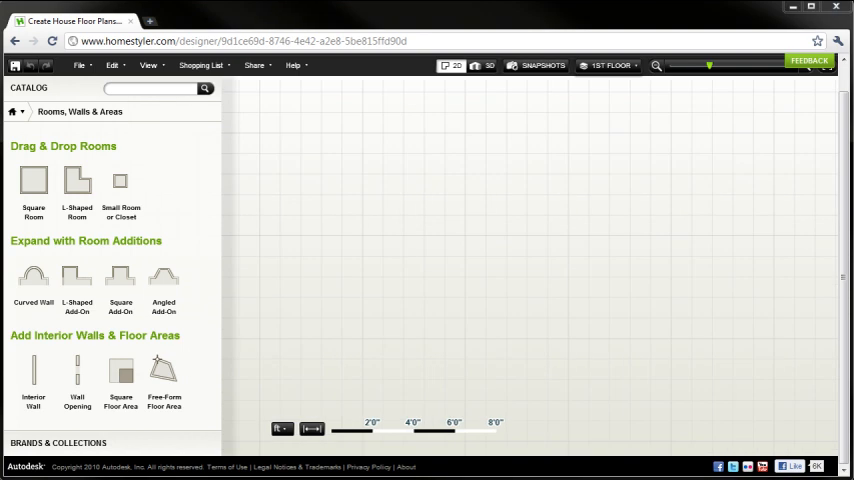
pyautogui.moveTo(34, 180)
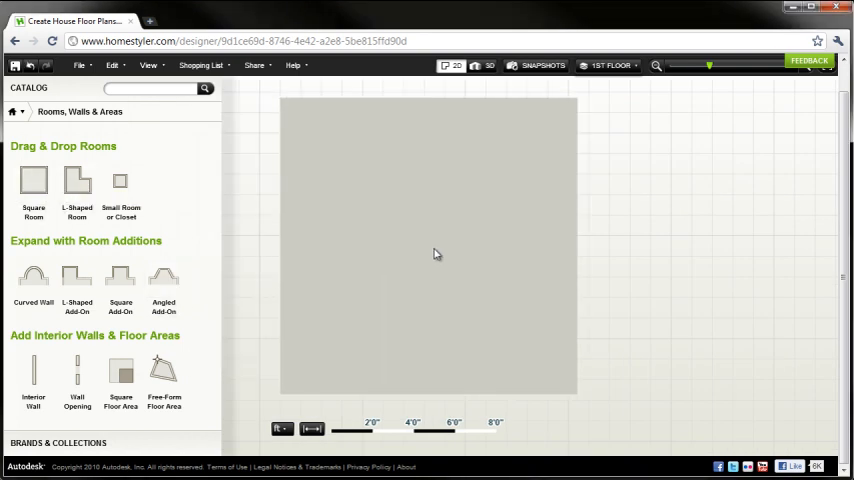
# - Drag a room addition from Expand with Room Additions onto the square room
pyautogui.moveTo(120, 180); pyautogui.dragTo(528, 268)
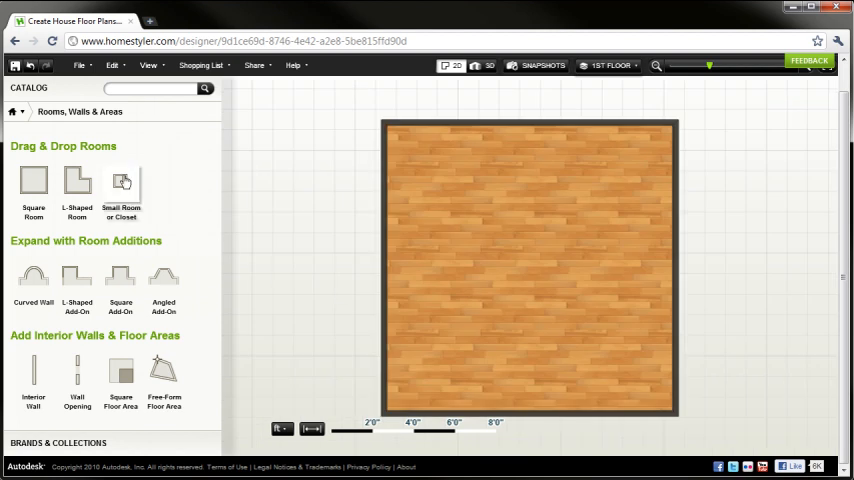
pyautogui.moveTo(164, 284)
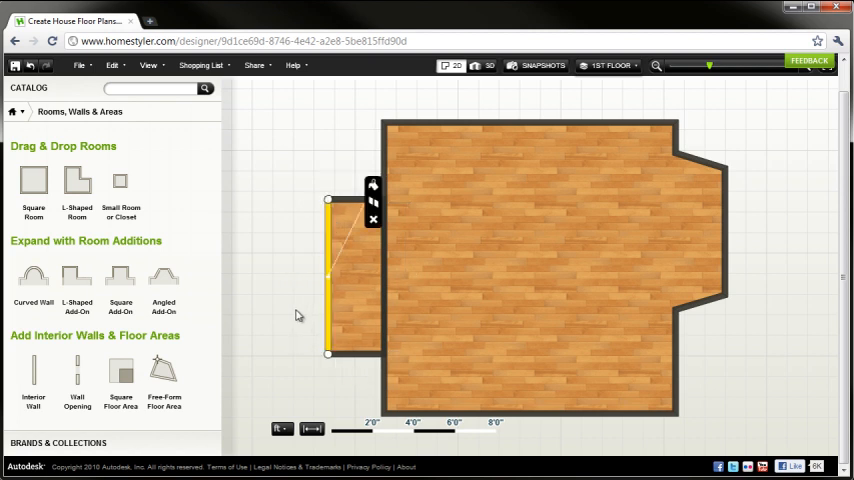
# - Place a solid Sliding Closet Door from Doors > Closet Doors into the closet wall
pyautogui.click(12, 112)
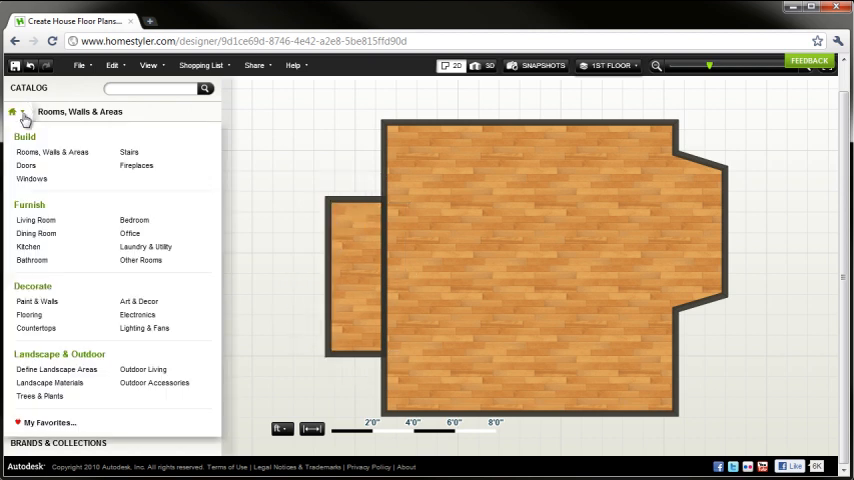
pyautogui.click(26, 164)
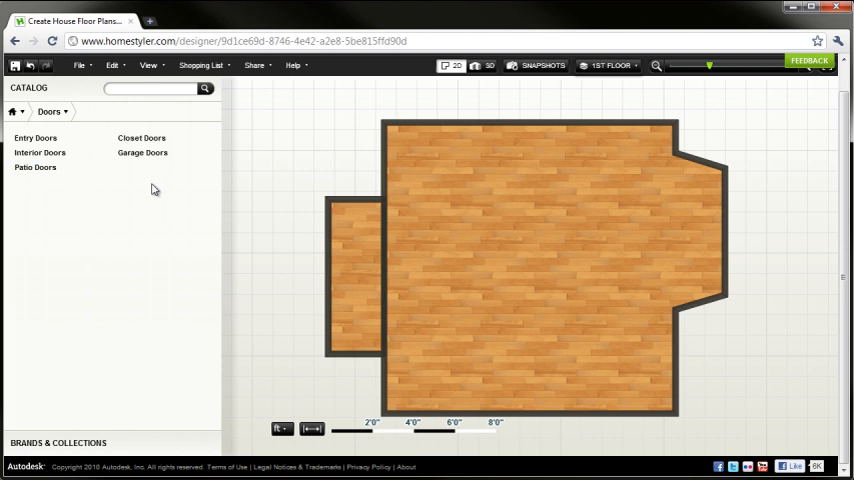
pyautogui.click(140, 138)
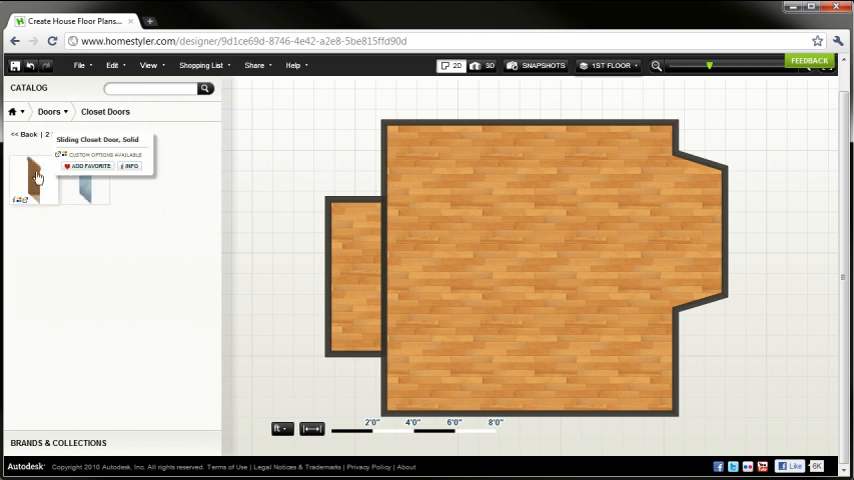
pyautogui.click(30, 180)
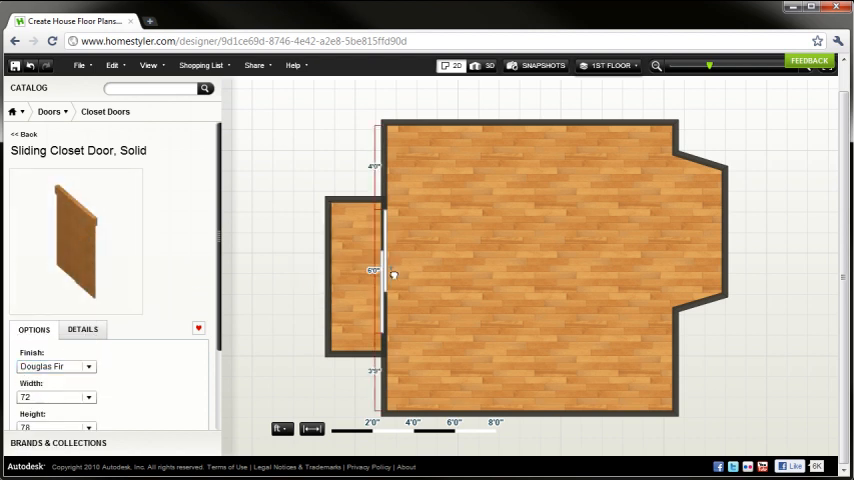
pyautogui.click(384, 270)
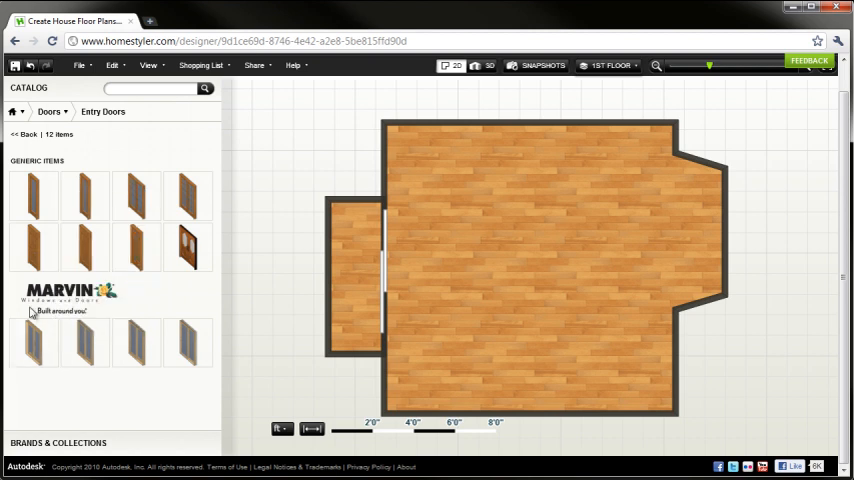
pyautogui.moveTo(36, 250)
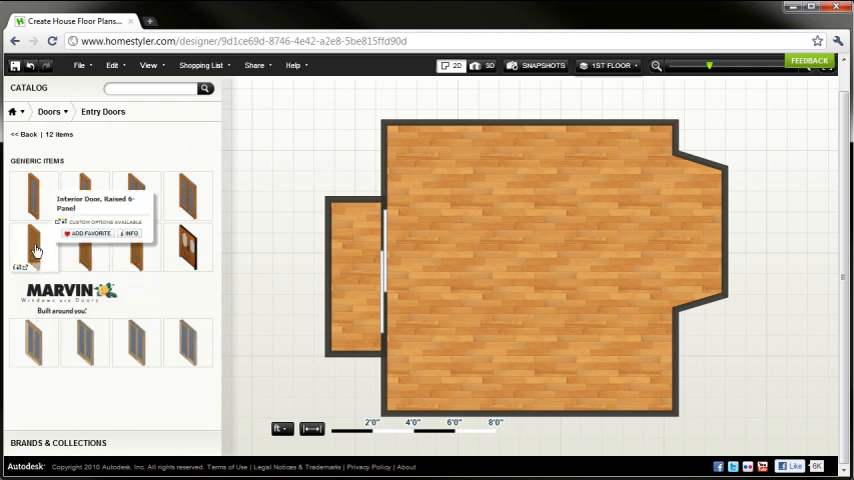
pyautogui.moveTo(96, 356)
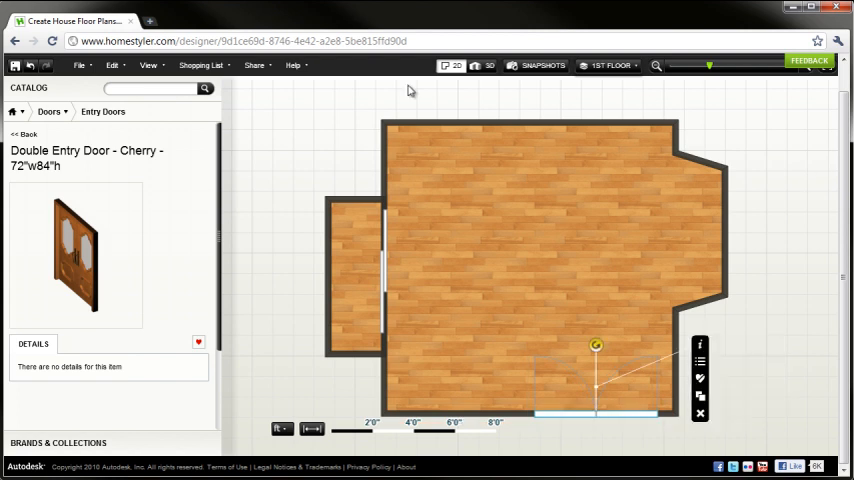
pyautogui.moveTo(324, 176)
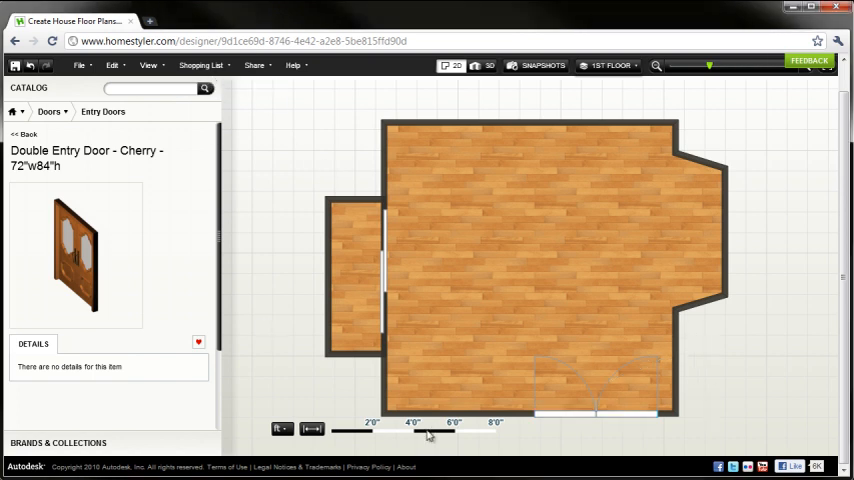
pyautogui.moveTo(276, 108)
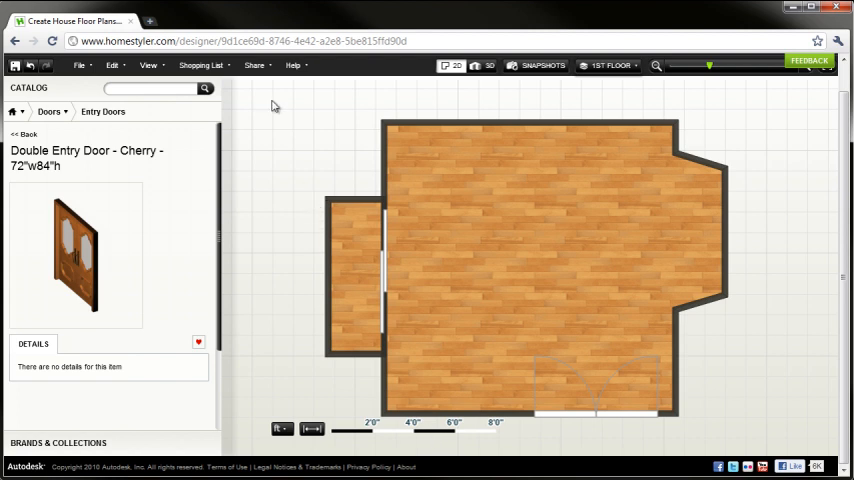
pyautogui.click(200, 64)
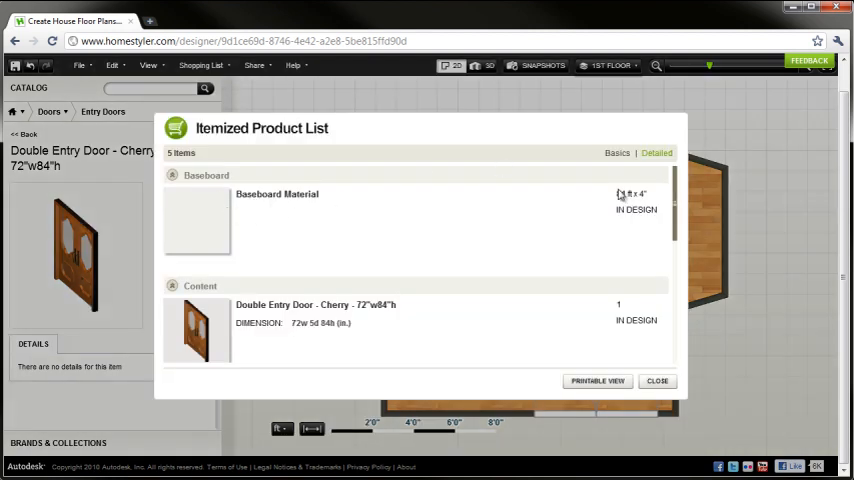
pyautogui.scroll(-3)
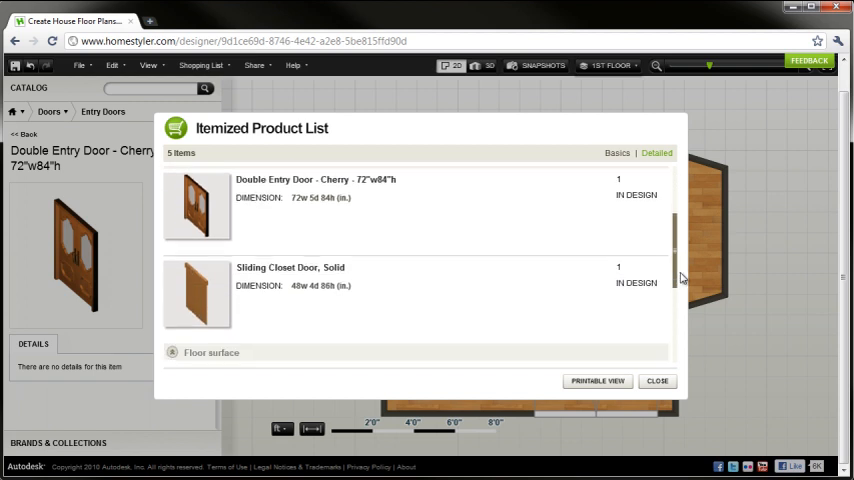
pyautogui.scroll(-3)
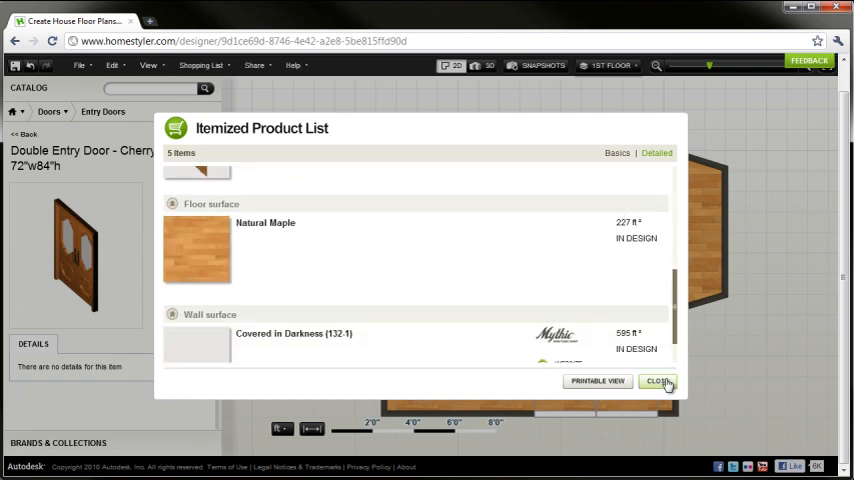
pyautogui.click(658, 380)
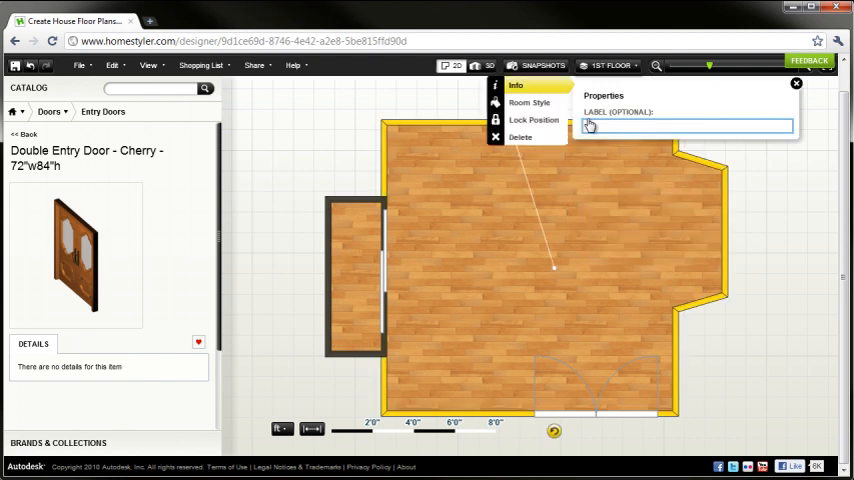
# - Change the main room floor from Natural Maple to Off Yellow wall-to-wall carpet
pyautogui.click(420, 104)
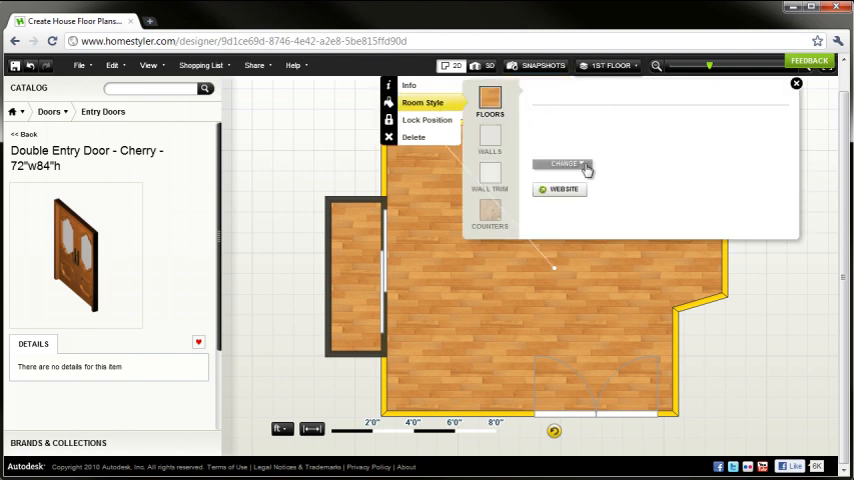
pyautogui.moveTo(696, 238)
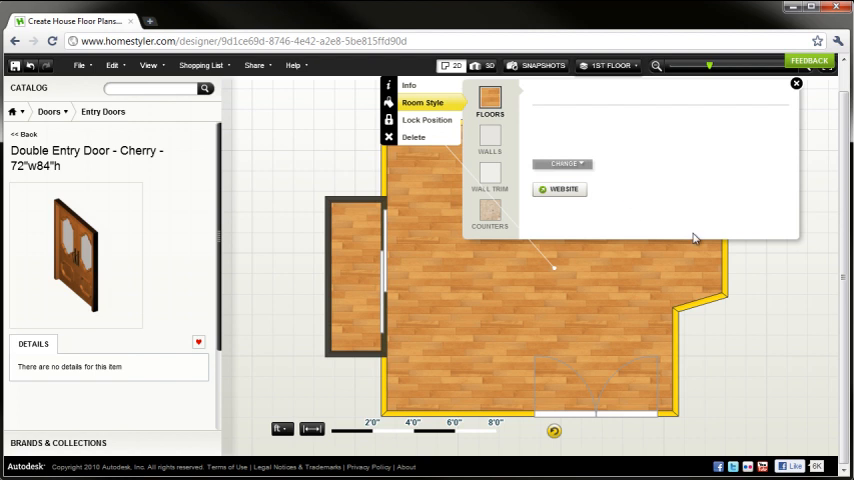
pyautogui.click(488, 102)
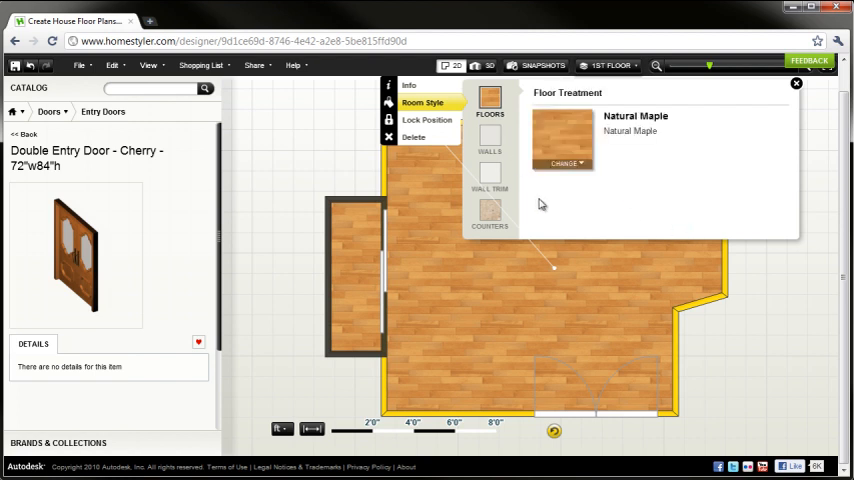
pyautogui.click(568, 164)
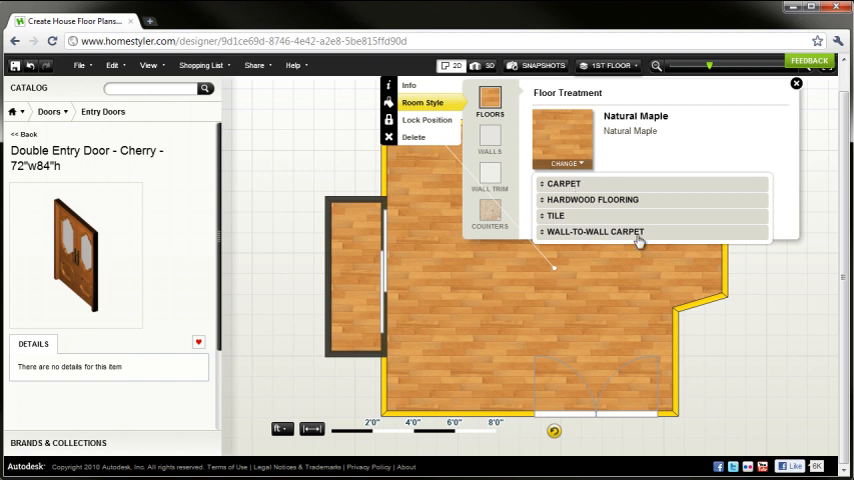
pyautogui.click(564, 184)
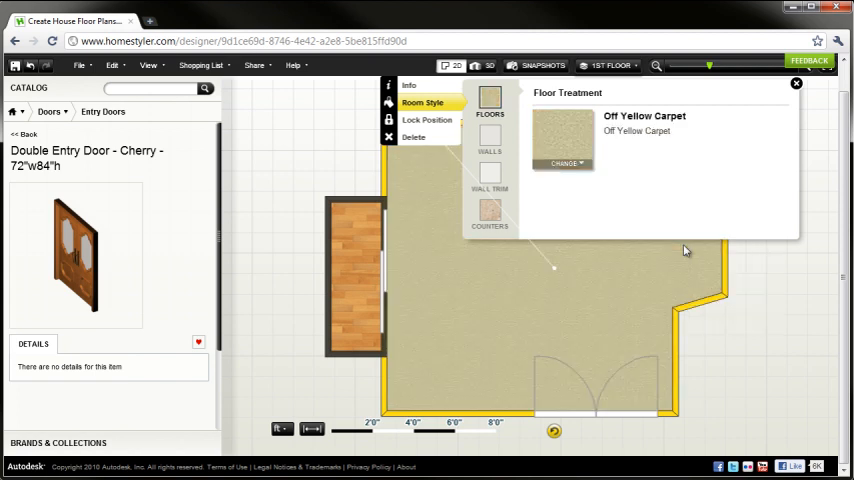
pyautogui.click(796, 84)
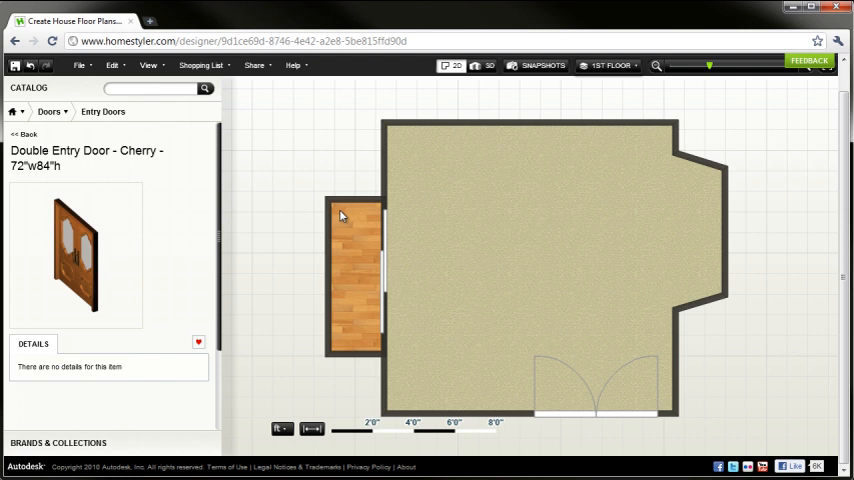
pyautogui.click(200, 64)
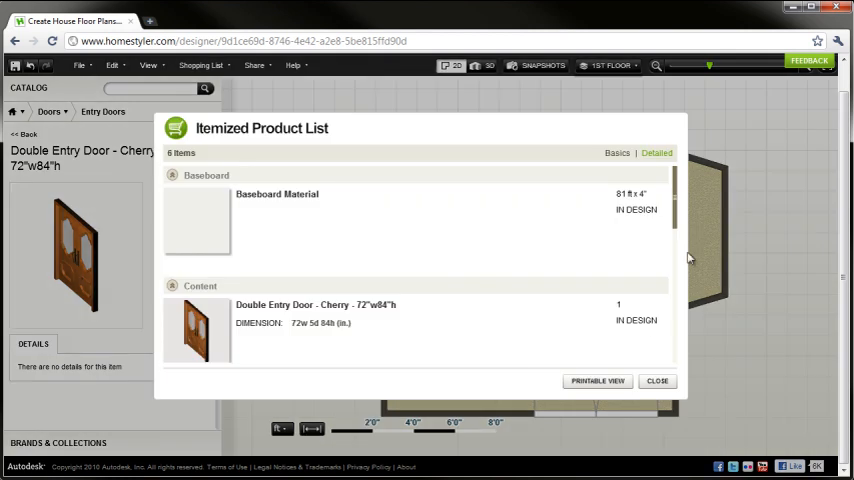
pyautogui.scroll(-3)
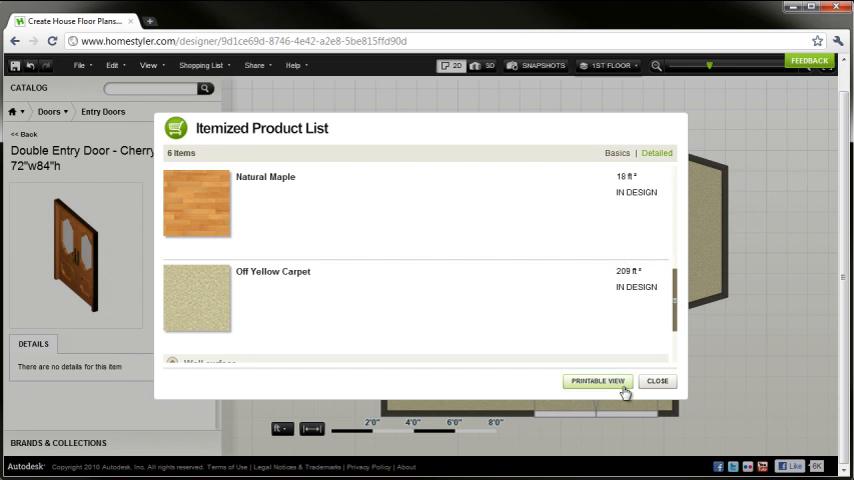
pyautogui.click(656, 380)
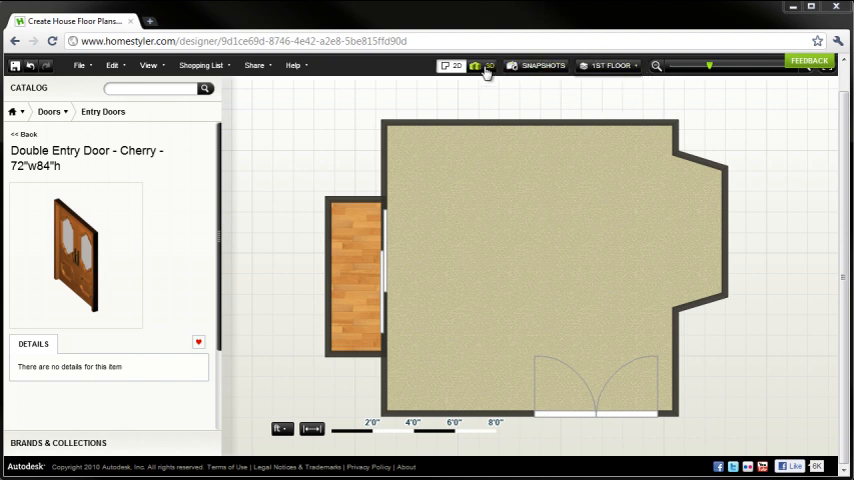
# - Switch to the 3D view of the carpeted room with its closet and doors
pyautogui.click(488, 66)
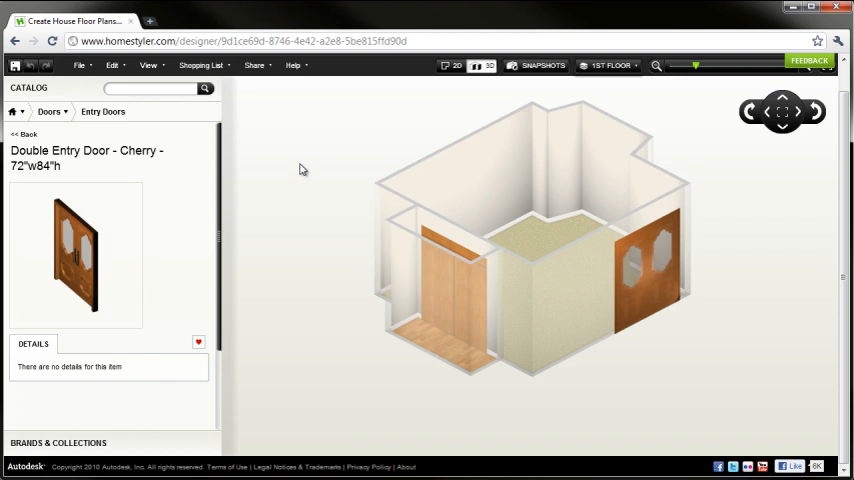
pyautogui.moveTo(646, 448)
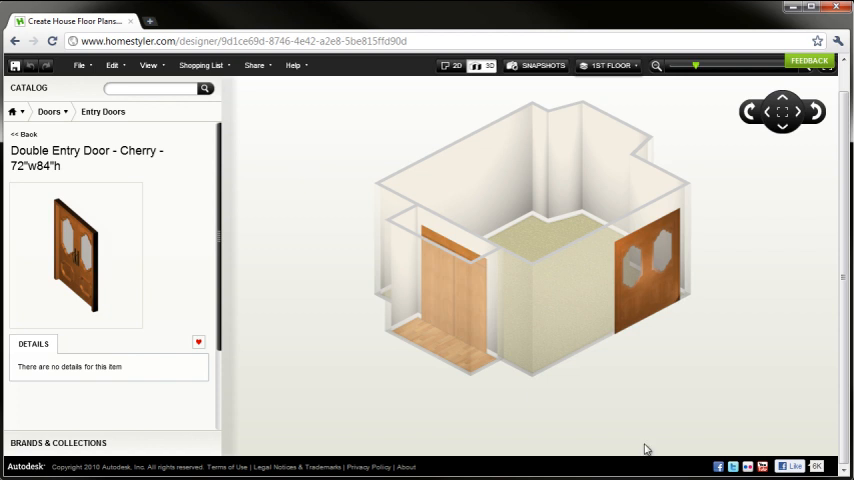